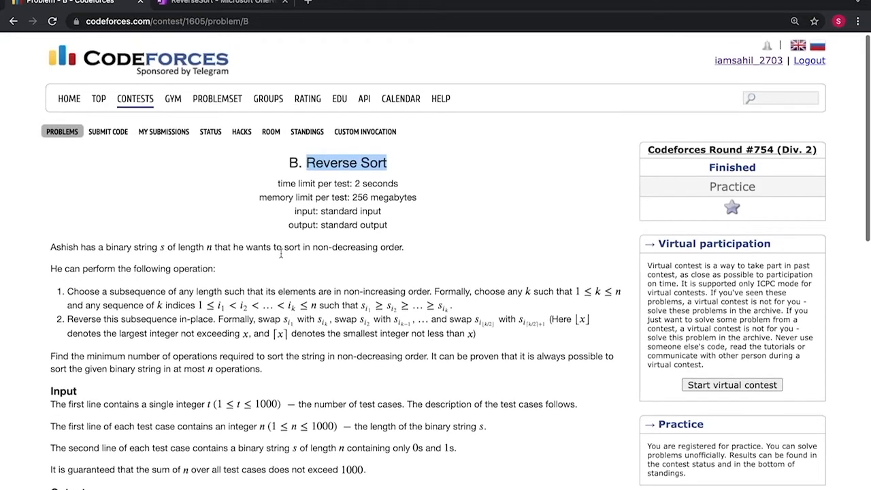
Highlight the phrase 'non-decreasing order' in the problem statement
scroll("down", 3)
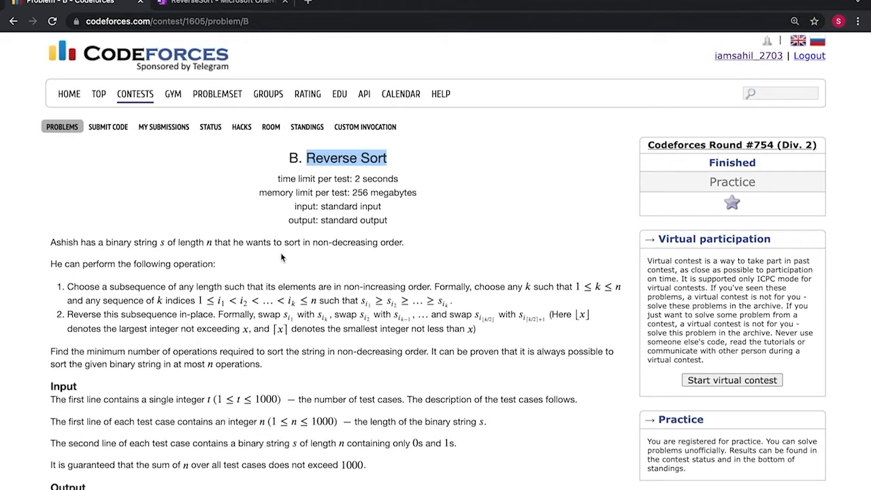
mouse_move(315, 254)
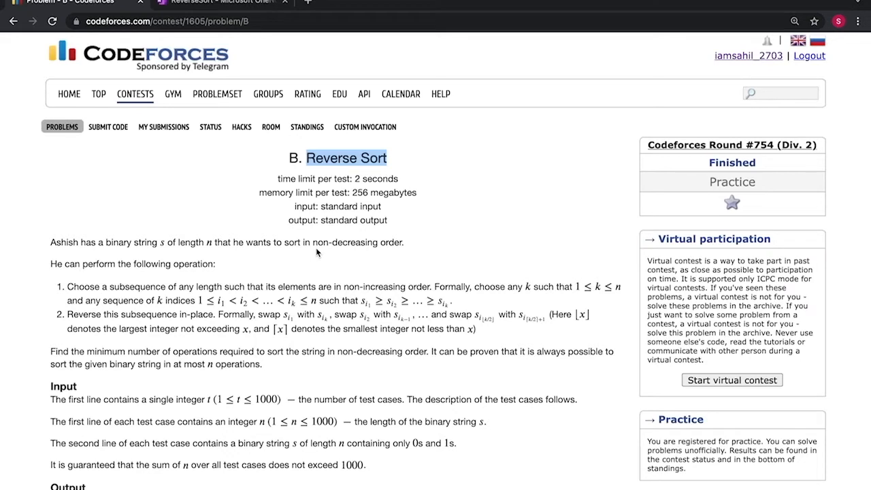
double_click(358, 242)
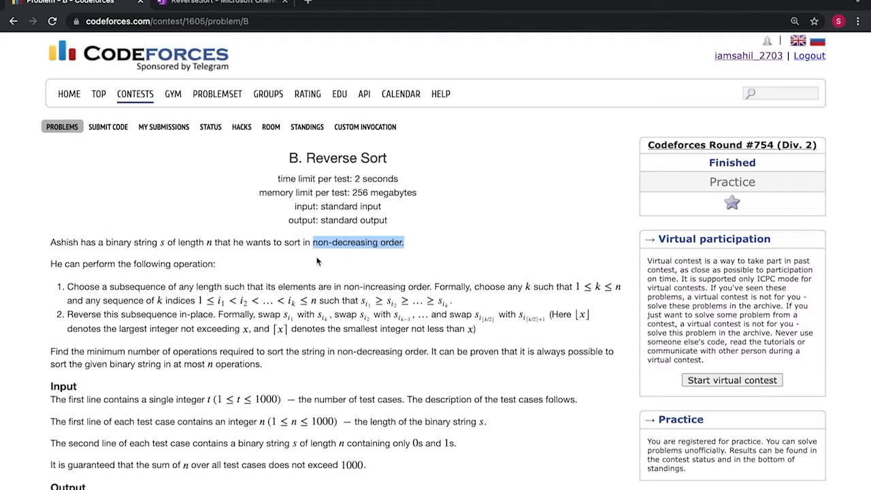
mouse_move(274, 273)
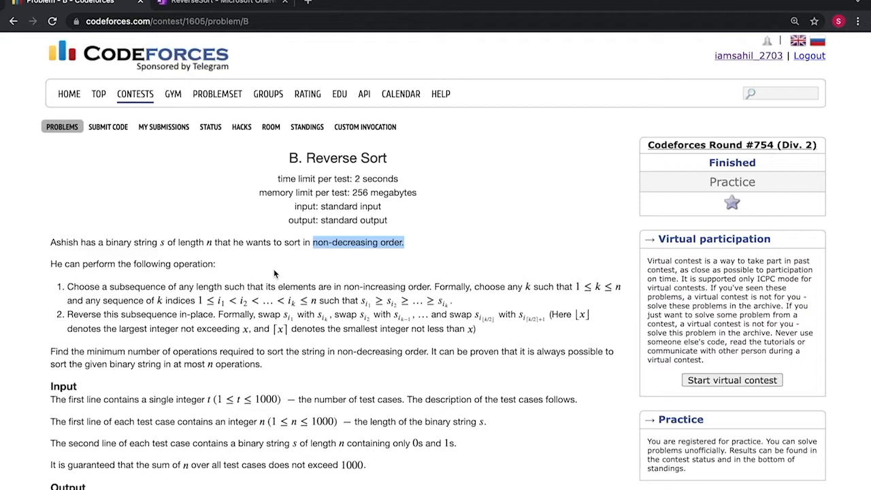
mouse_move(270, 363)
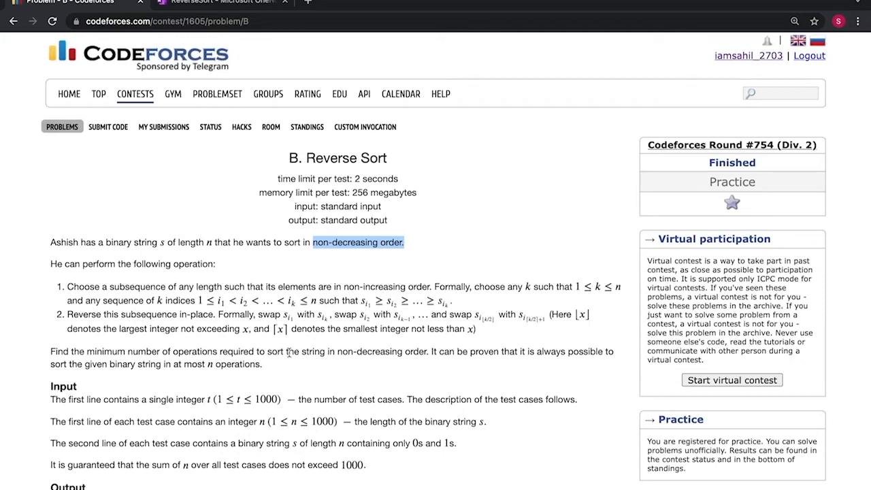
scroll("down", 3)
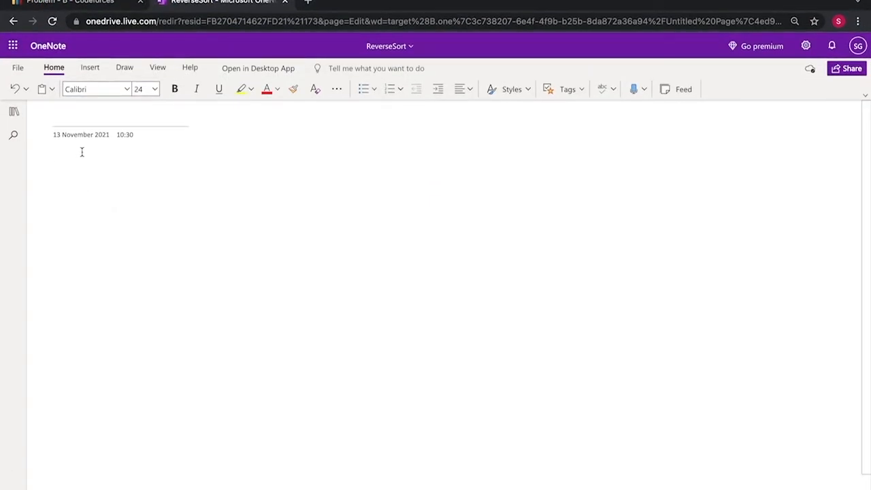
type("W")
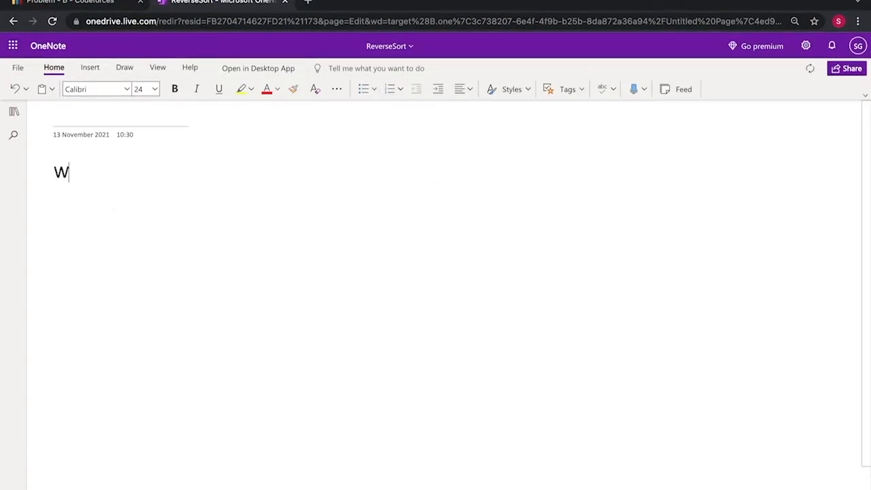
type("E'LL")
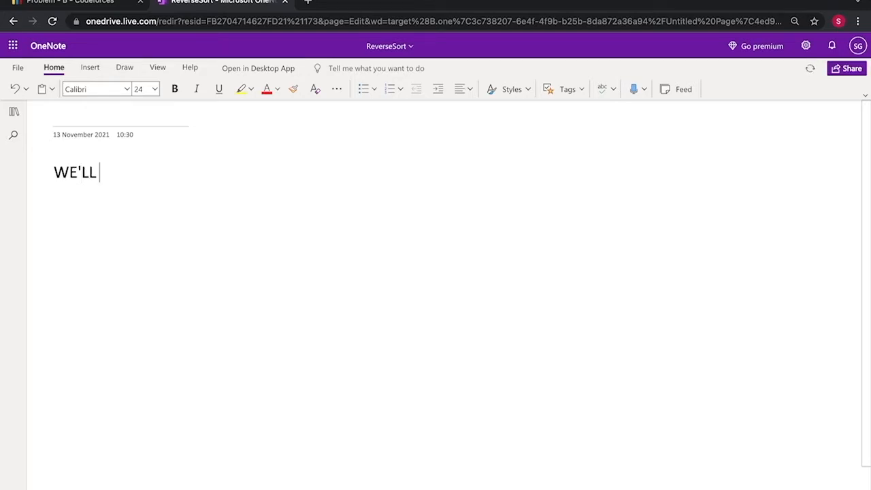
type("TAKE A STRI")
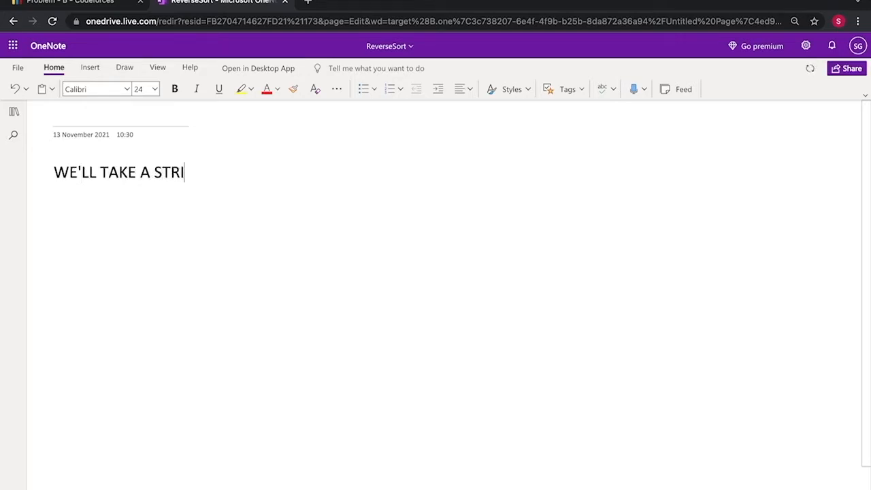
type("NG SAY,")
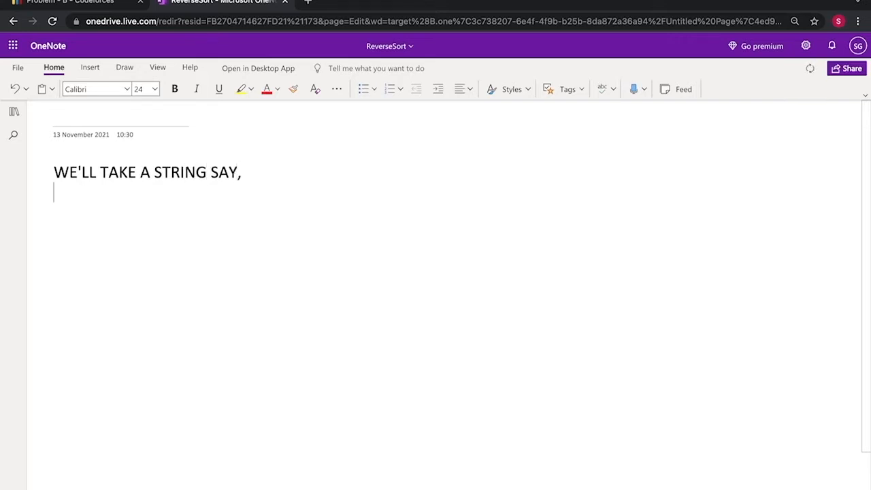
type("1000101010101")
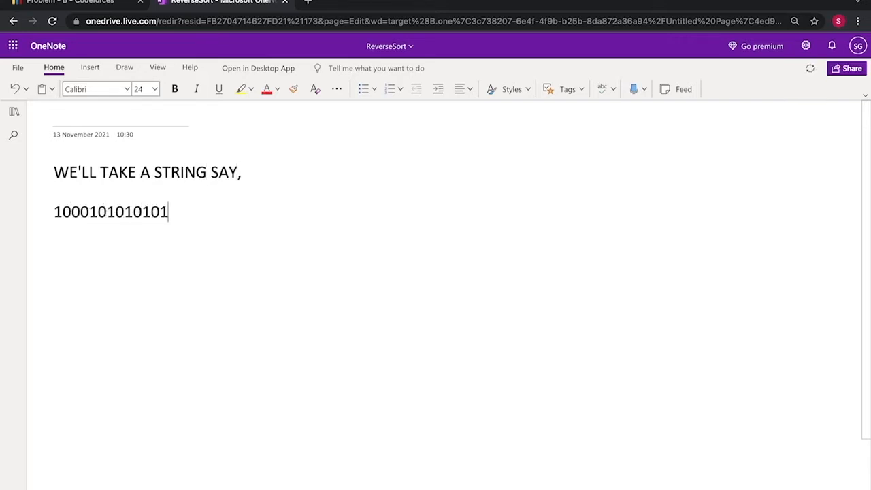
type("11")
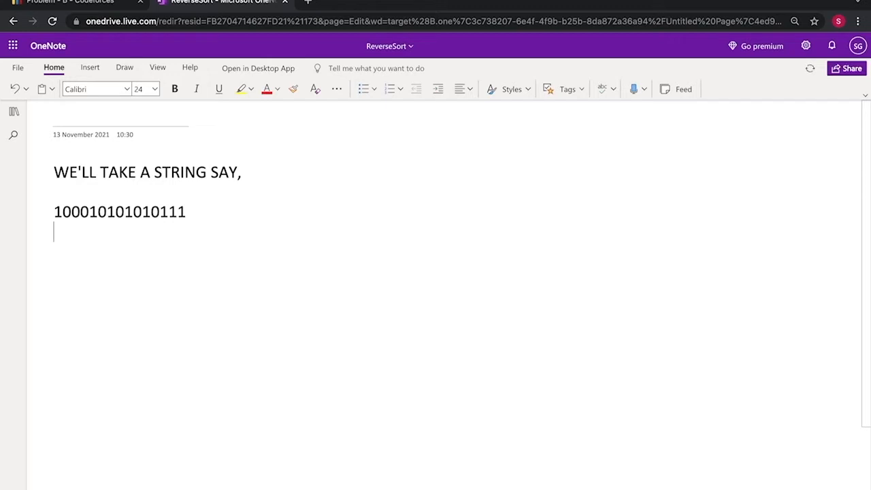
type("C0=")
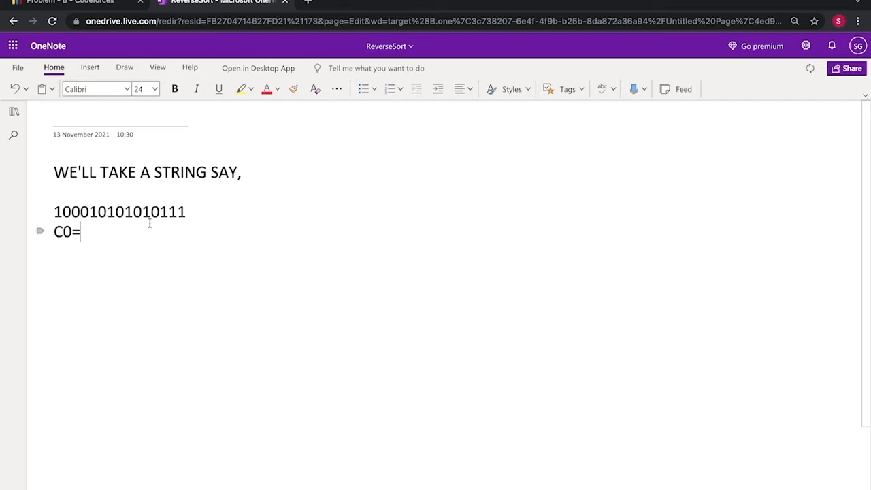
type("7")
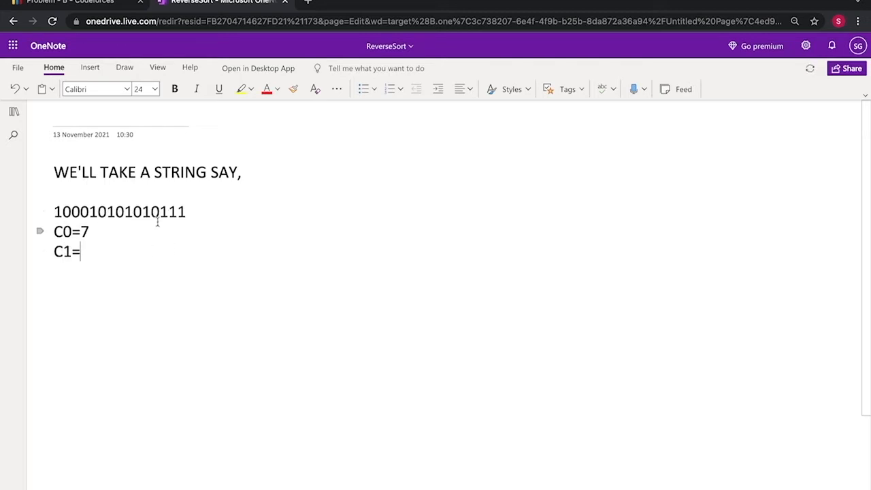
type("8")
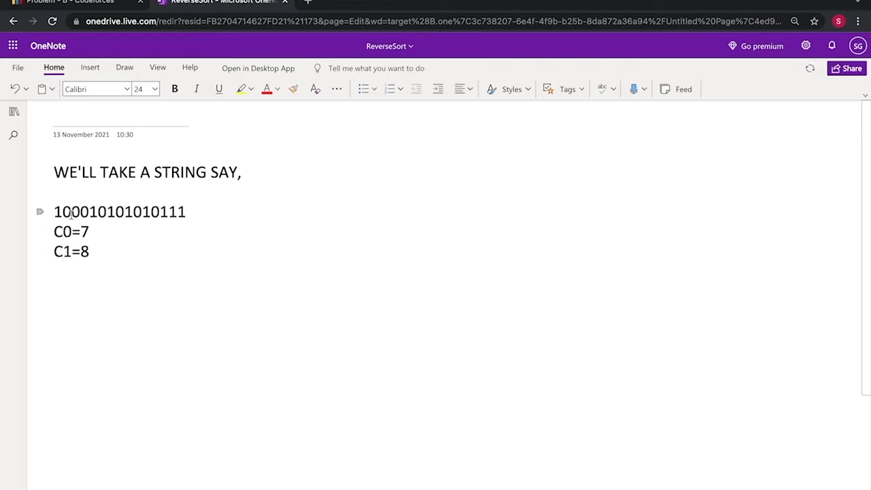
left_click_drag(53, 211, 100, 212)
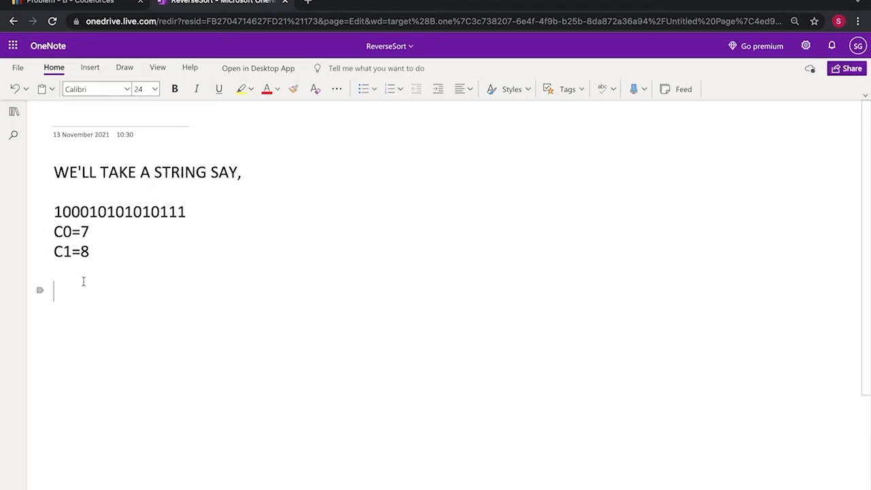
type("1000101")
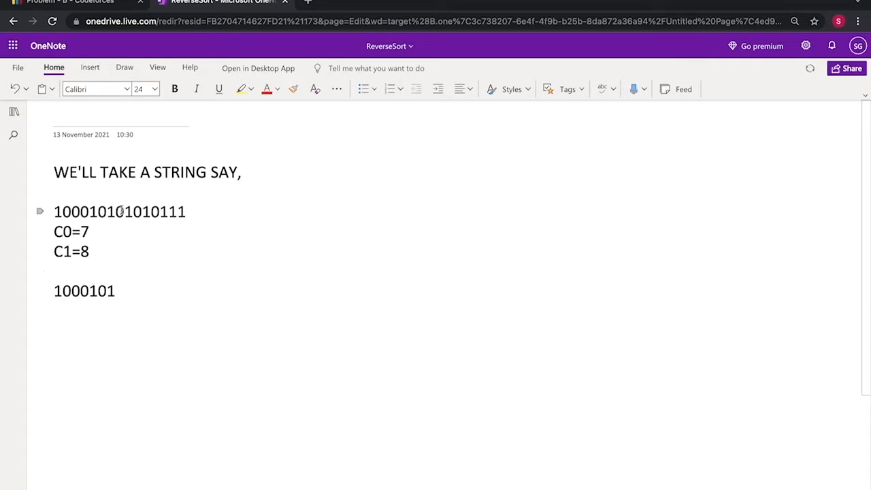
left_click_drag(115, 212, 189, 211)
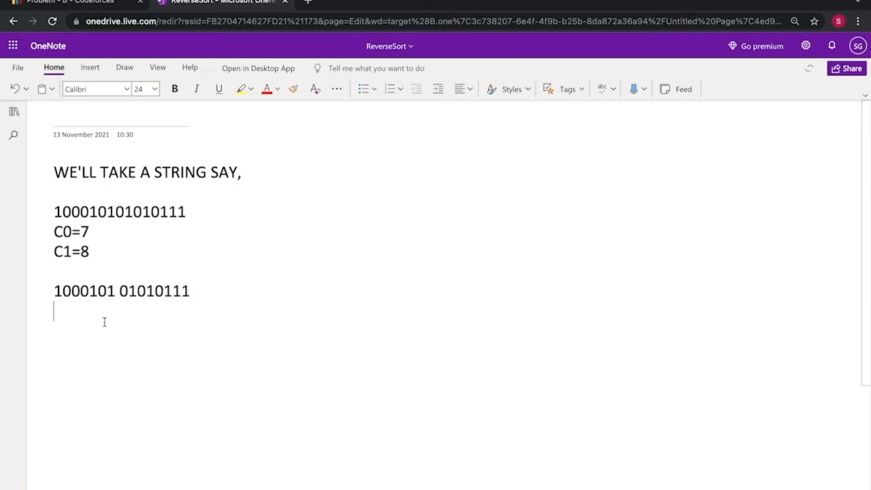
type("G")
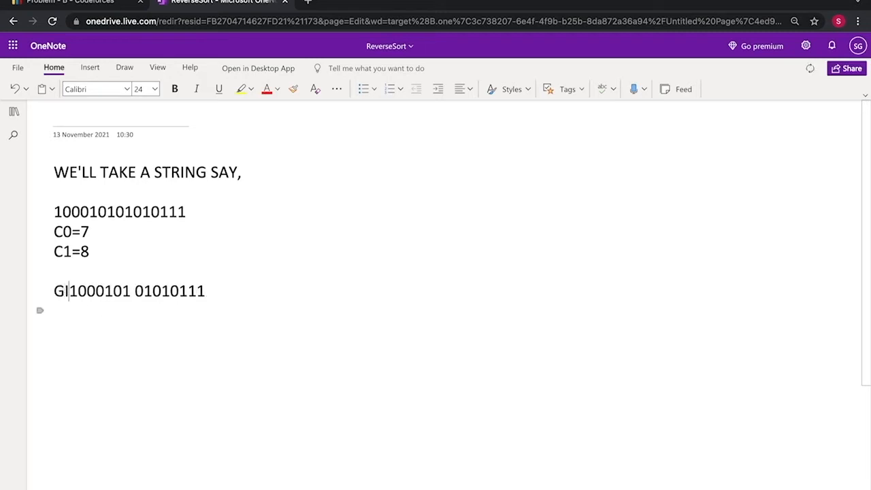
type("VEN STRING:")
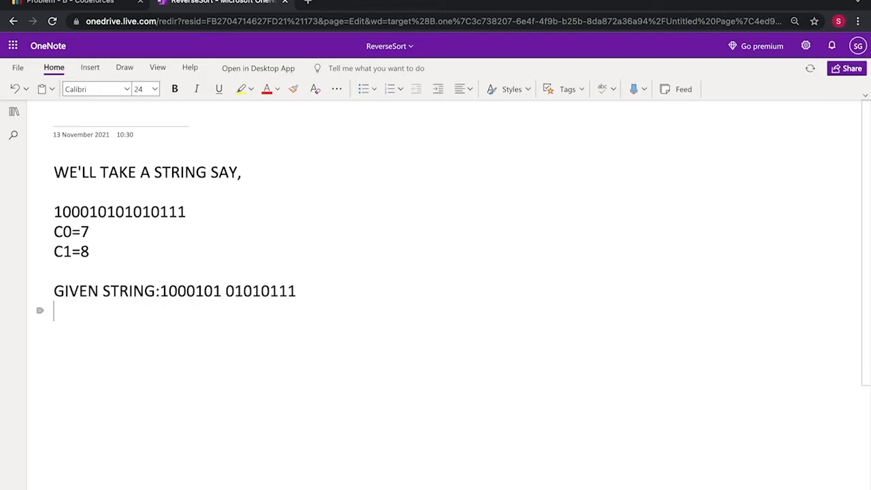
type("SORTED")
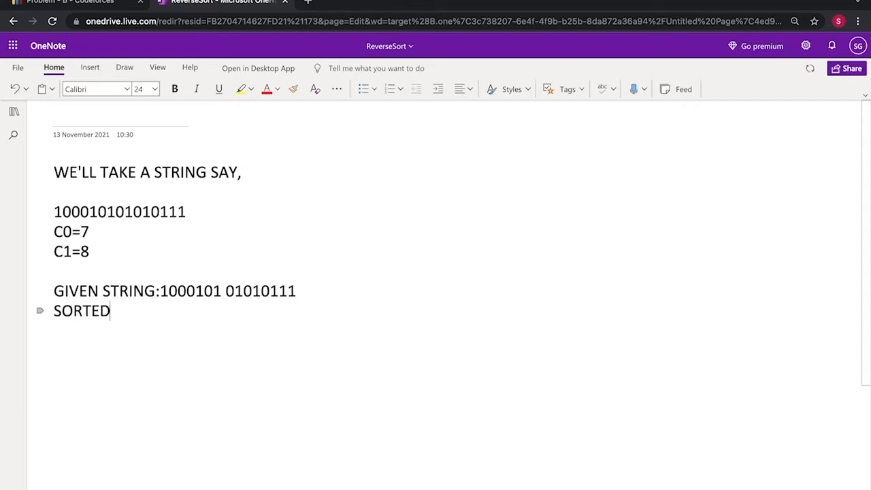
type("STRING:")
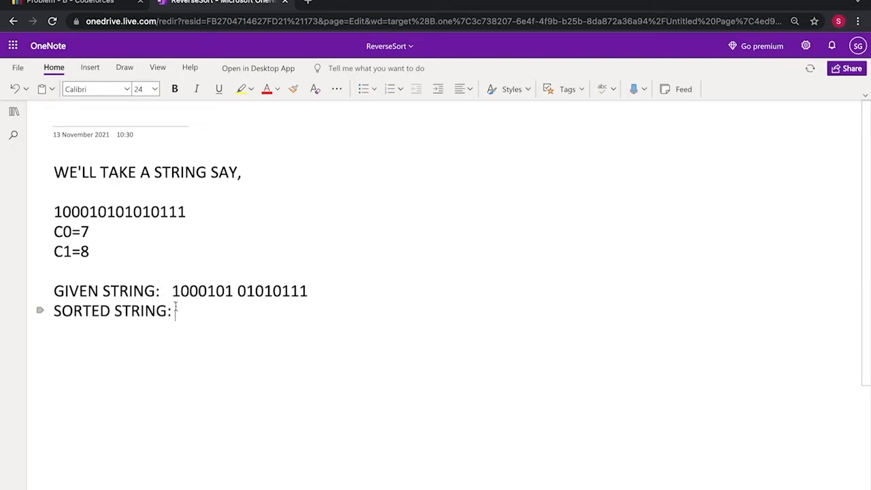
type("0000000")
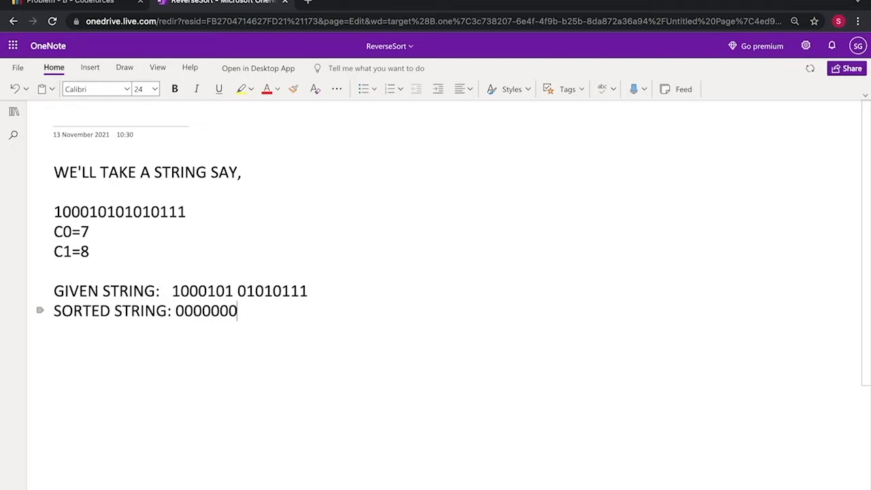
key("Backspace")
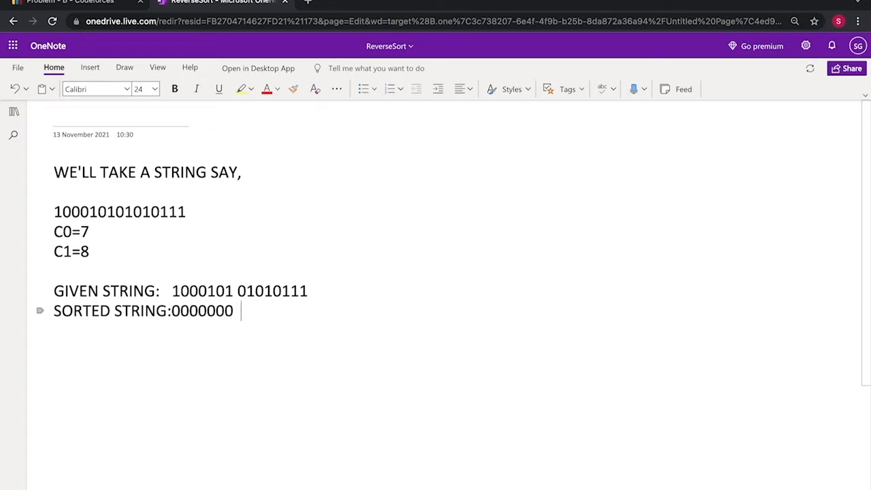
type("11111111")
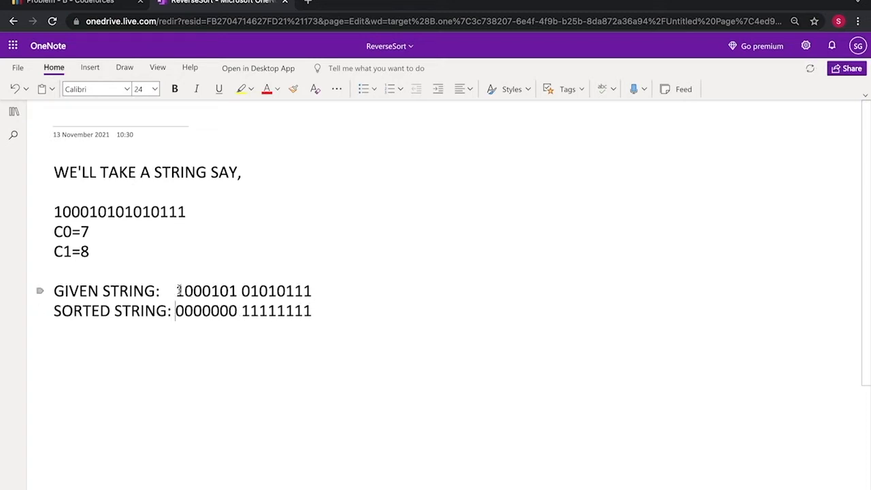
left_click_drag(175, 290, 239, 290)
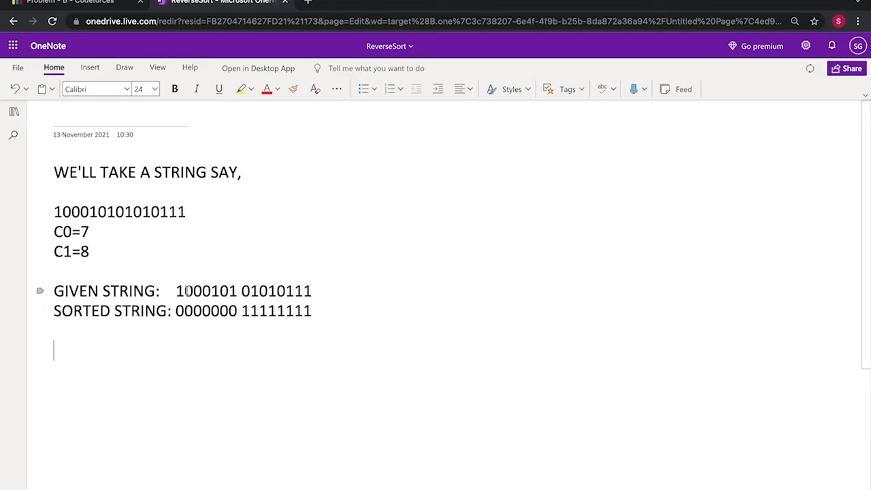
left_click_drag(176, 290, 239, 290)
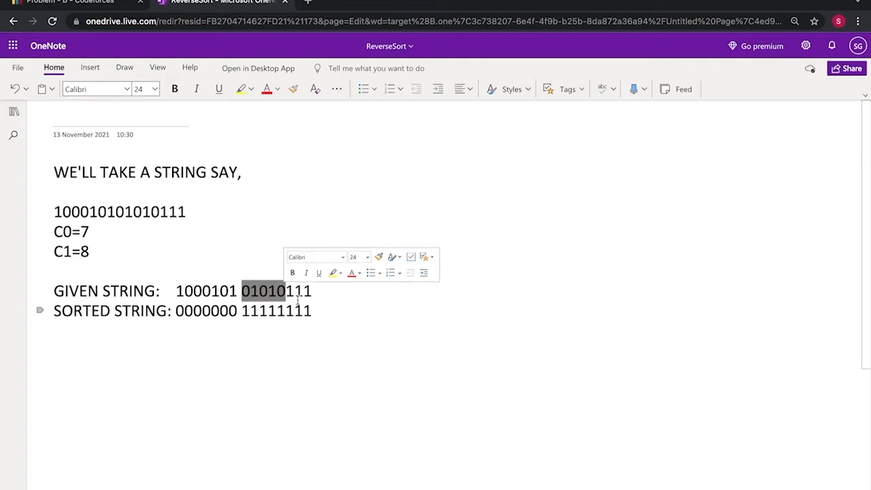
left_click(133, 354)
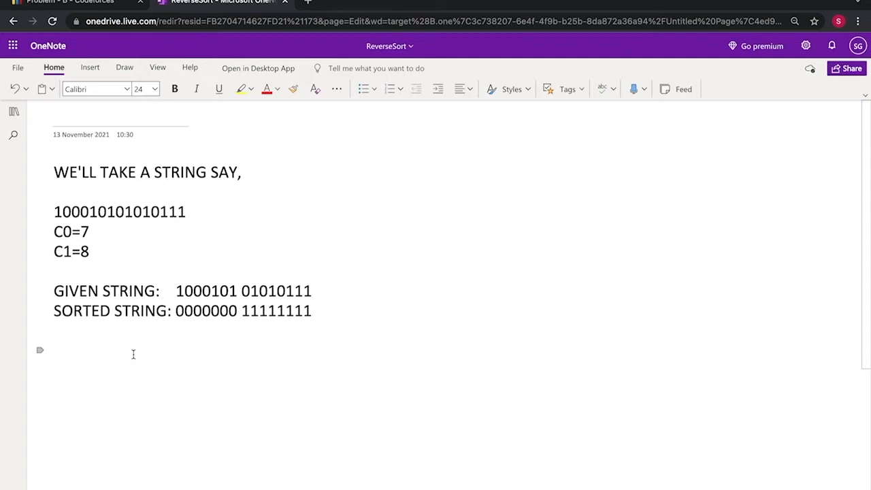
Note 'NUMBER OF MOVES: 0 (IF STRING IS ALREADY SORTED)' below the sorted string
type("NUMBER OF")
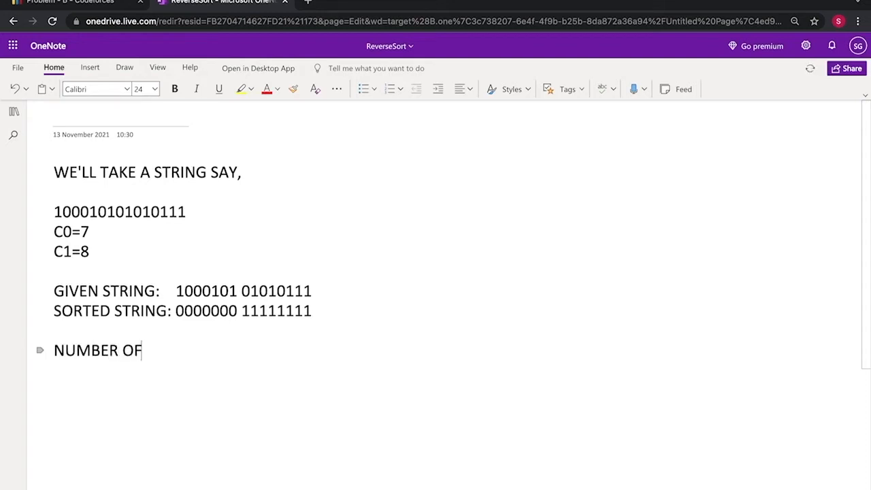
type("MOVES")
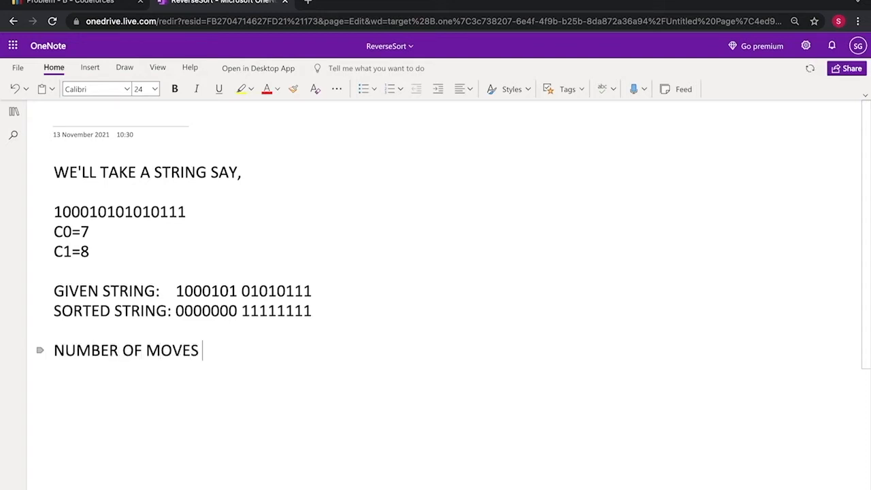
type(":1")
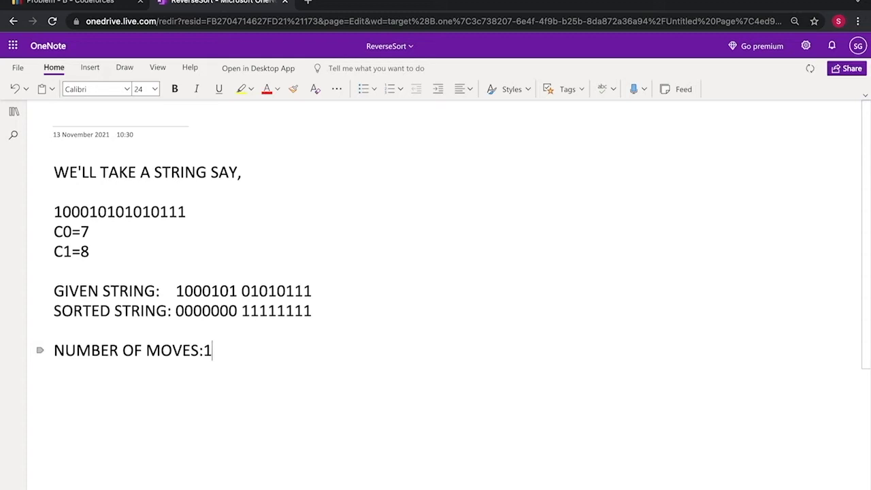
key("backspace")
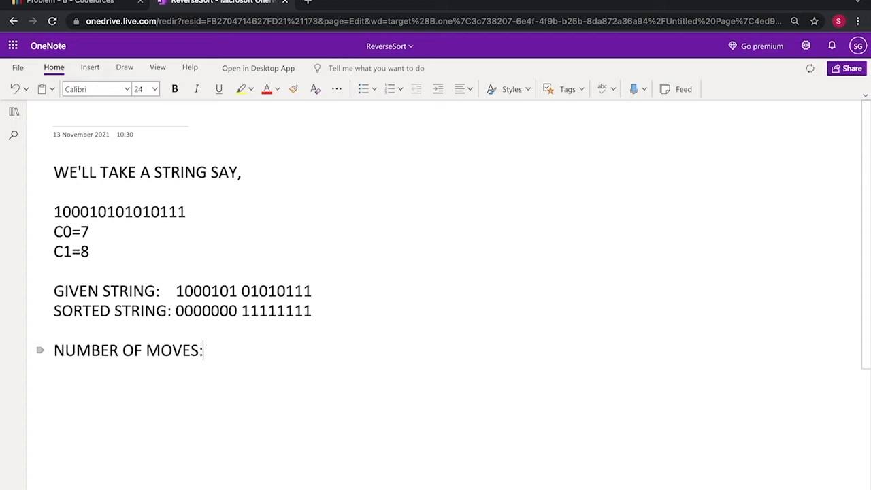
type("0(IF")
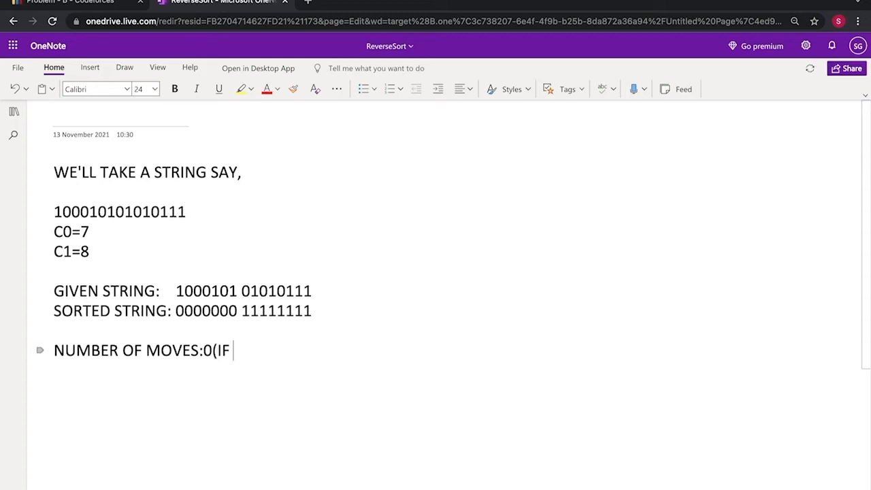
type("STRING IS A")
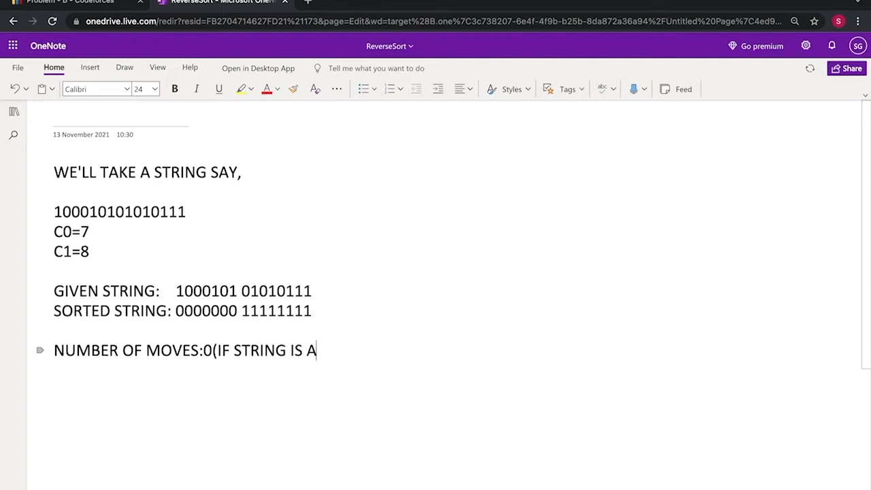
type("LRED")
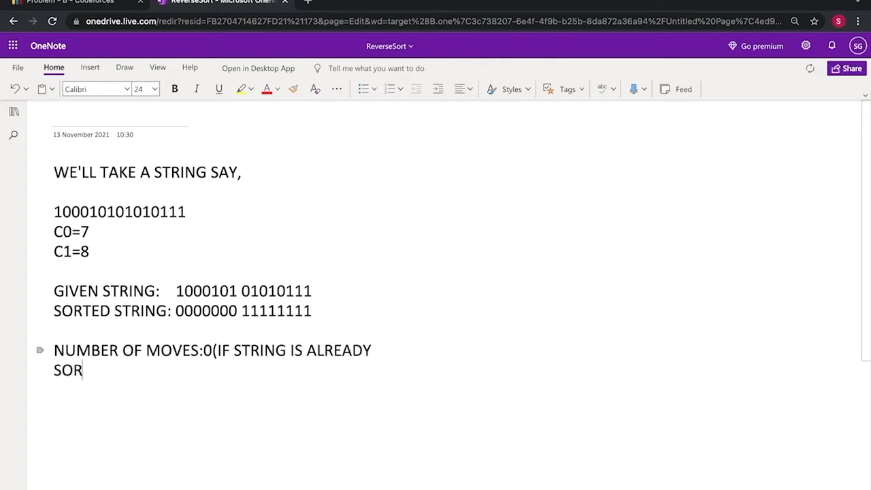
type("TED)")
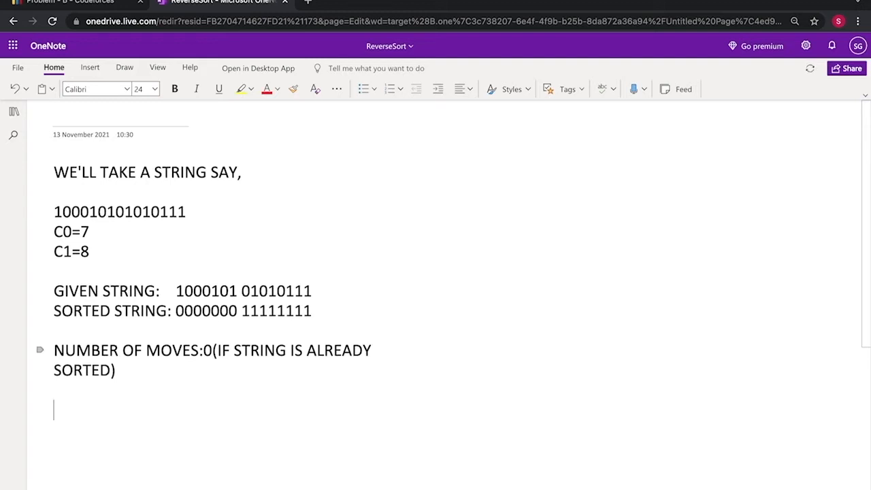
Add 'OTHERWISE: 1' on the following line
type("OTHERW")
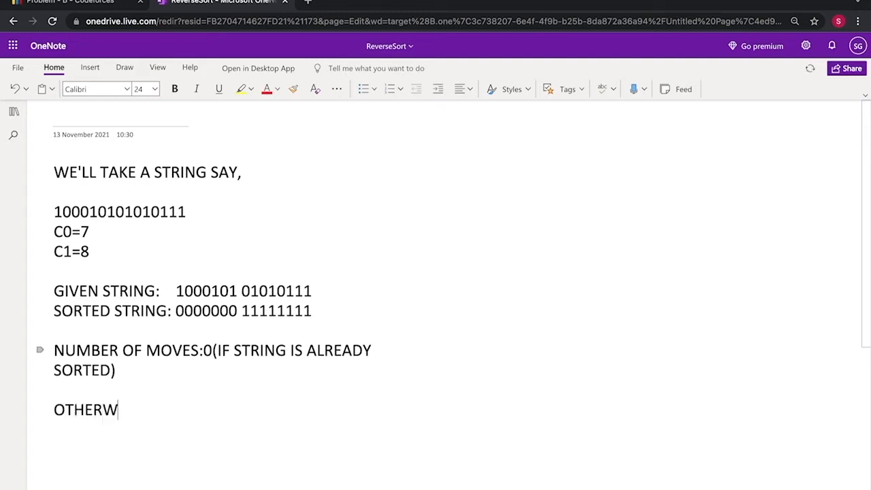
type("ISD")
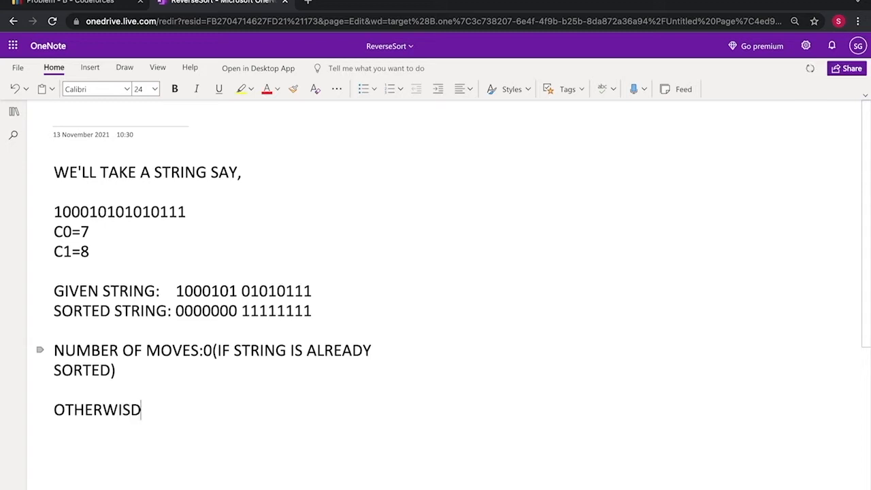
type("E:1")
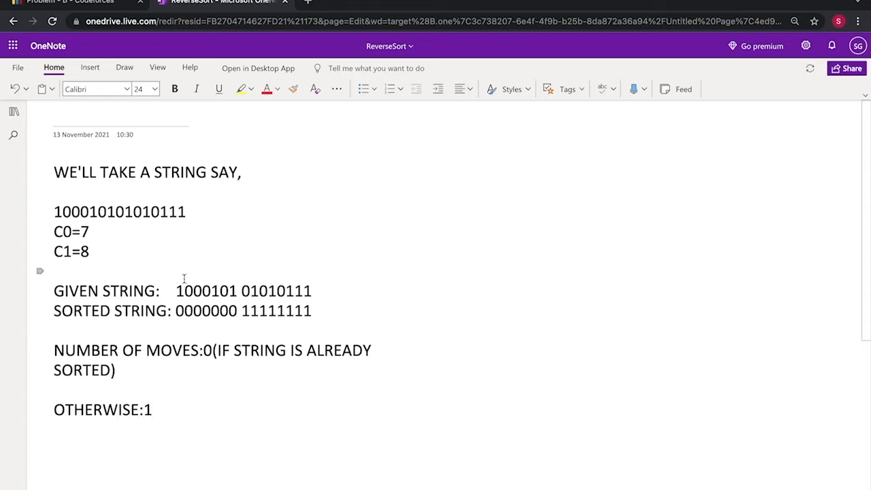
left_click_drag(175, 291, 238, 290)
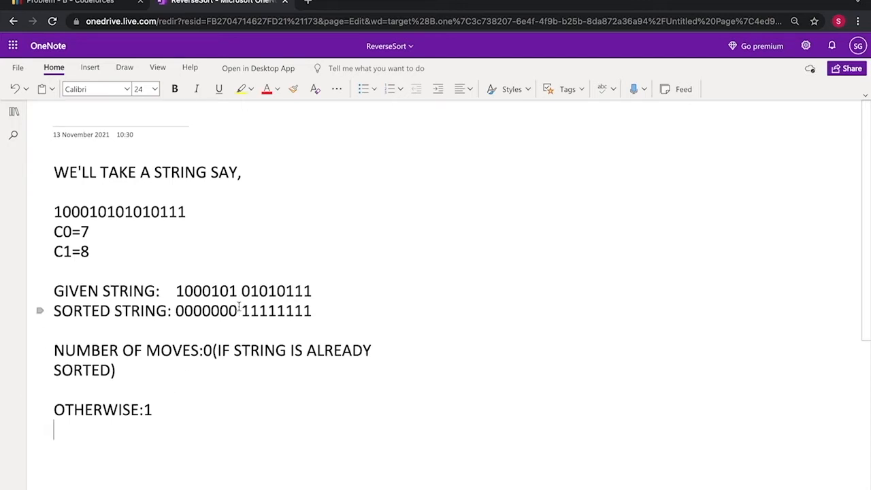
Type the positions 6 1 5 7 8 10 12 under OTHERWISE:1 and select the given string's digits
type("6 1")
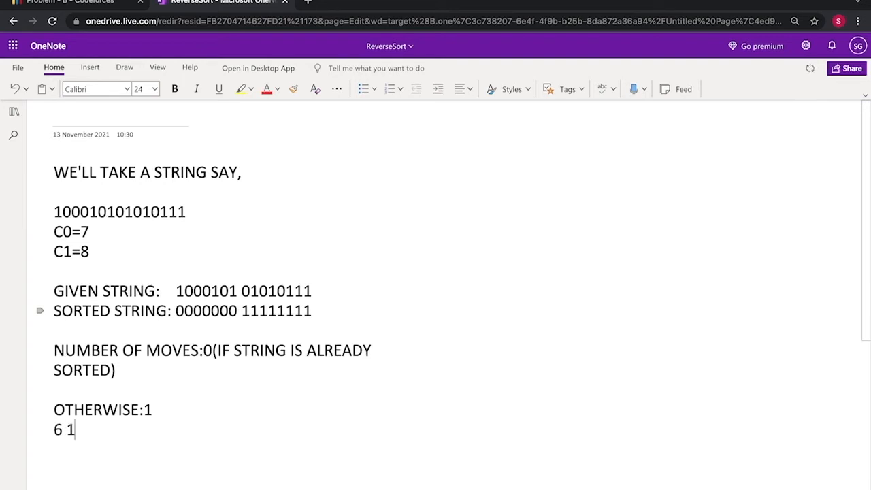
type("5")
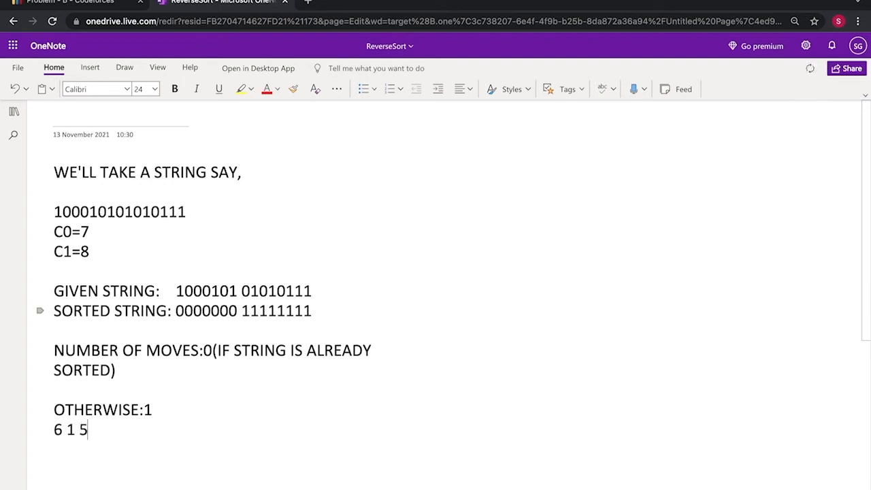
type("7")
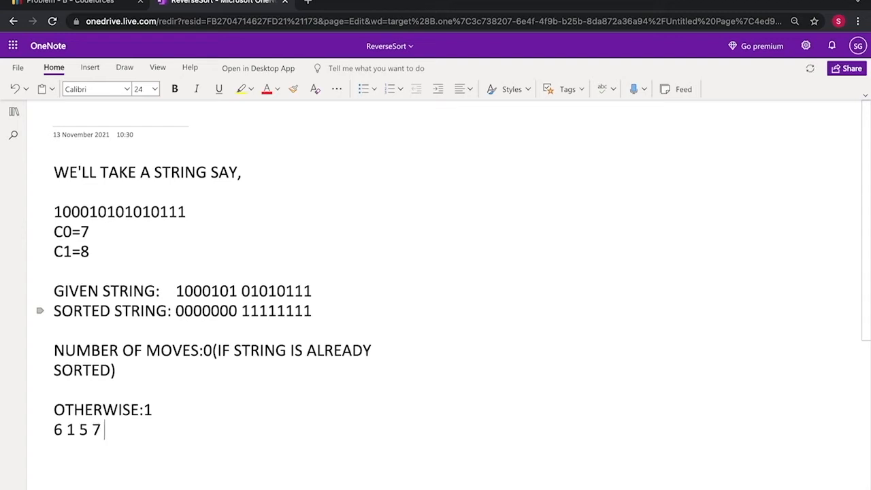
type("8 10")
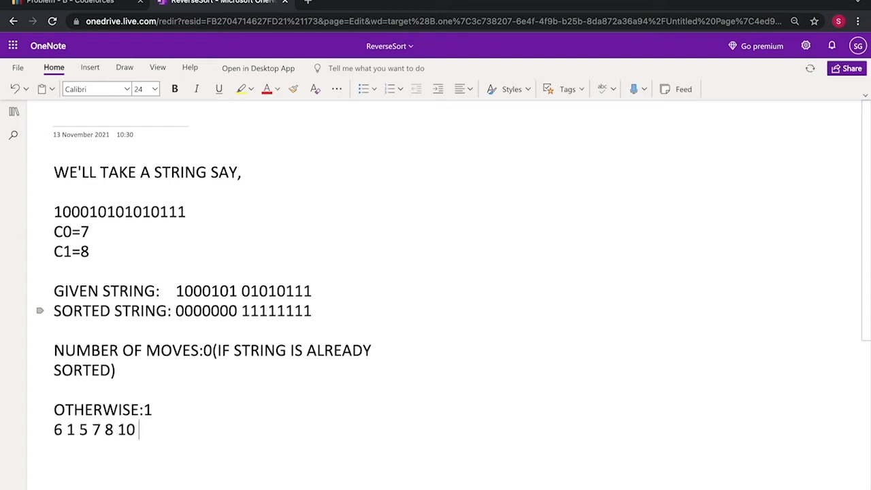
type("12")
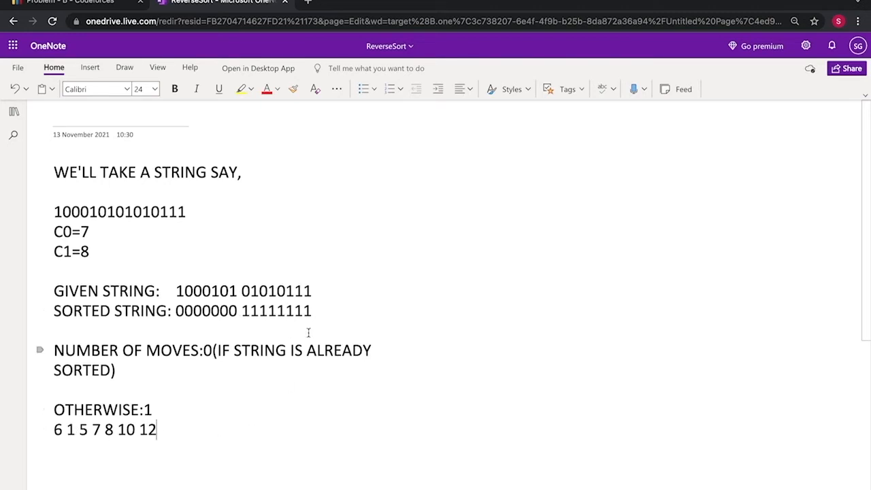
left_click_drag(175, 291, 293, 291)
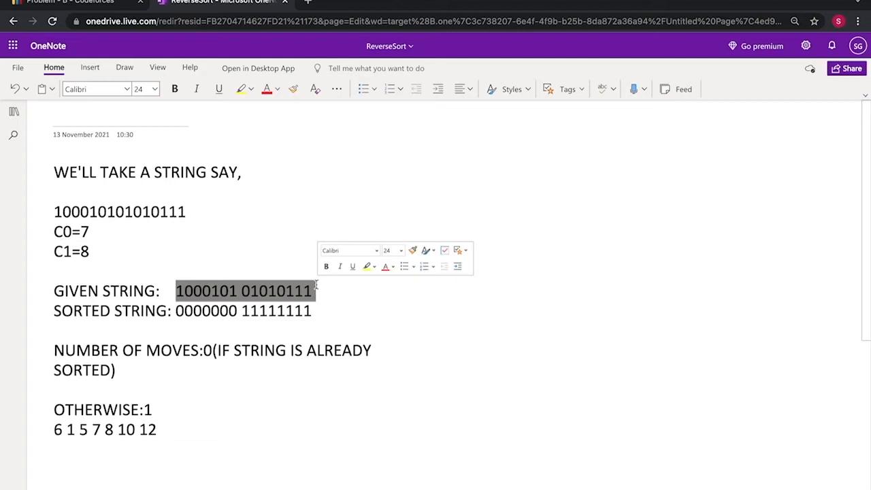
left_click(313, 311)
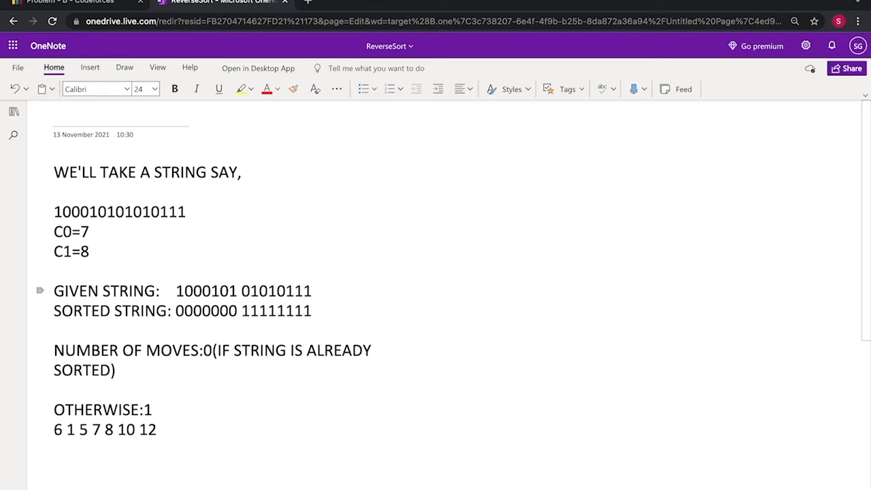
double_click(102, 311)
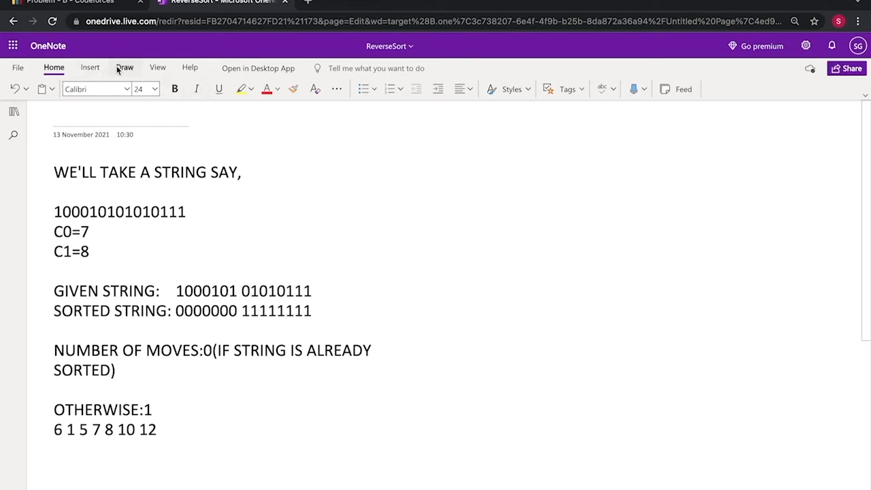
Pick the blue pen from the Draw tools and sketch vertical dividers through both string rows
left_click(124, 67)
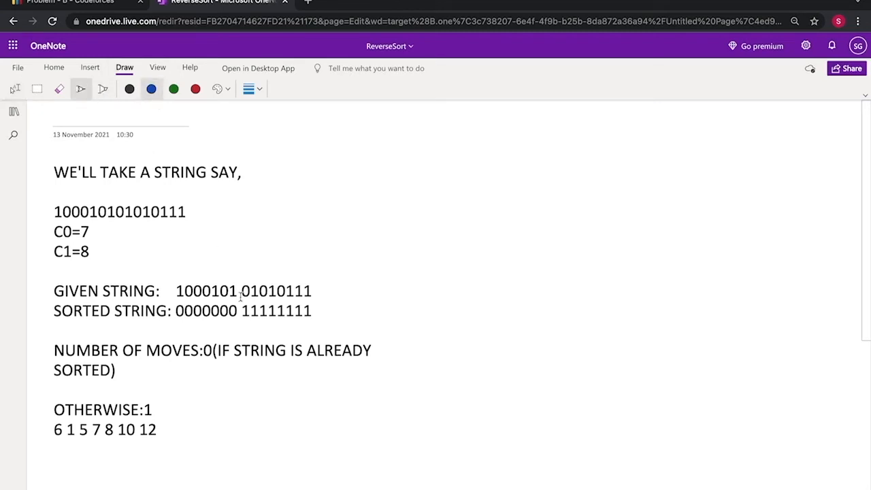
left_click(176, 291)
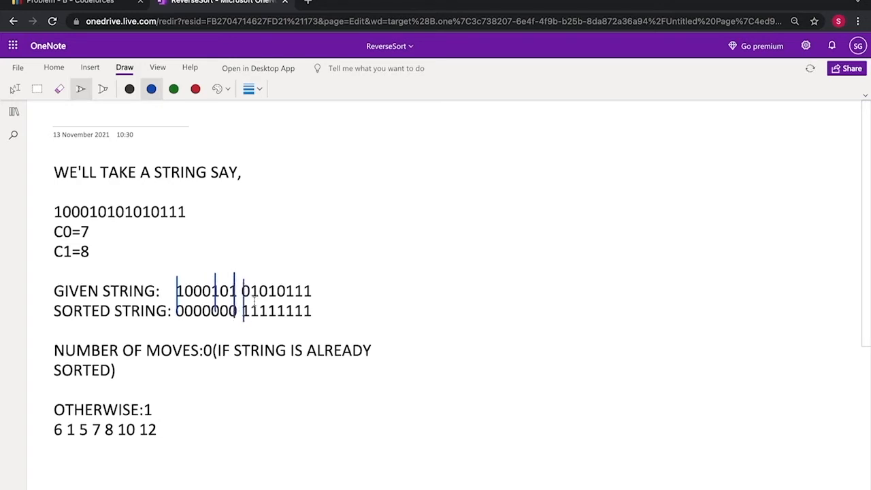
left_click_drag(264, 279, 279, 316)
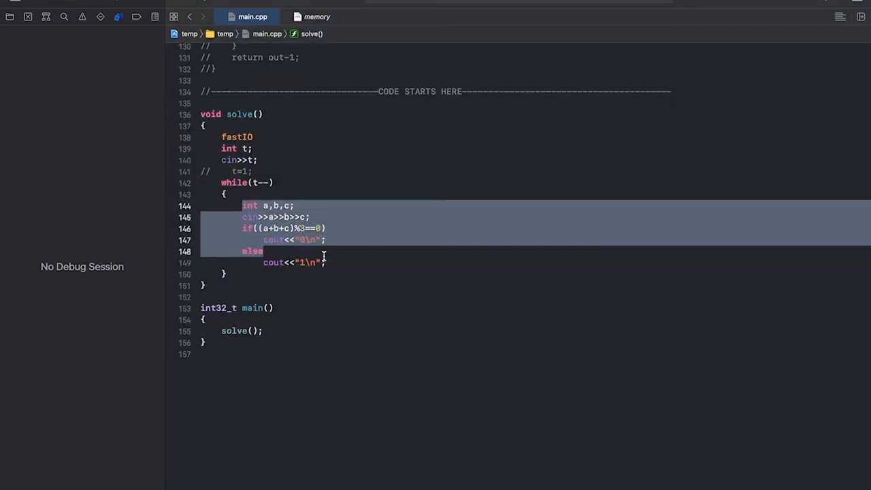
Delete the old a,b,c loop body and type int n; cin>>n; string s; cin>>s;
key("Delete")
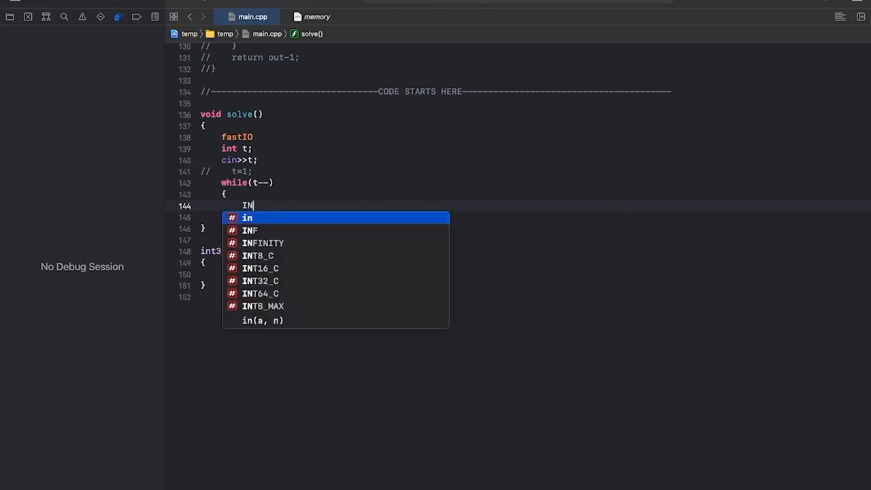
key("Escape")
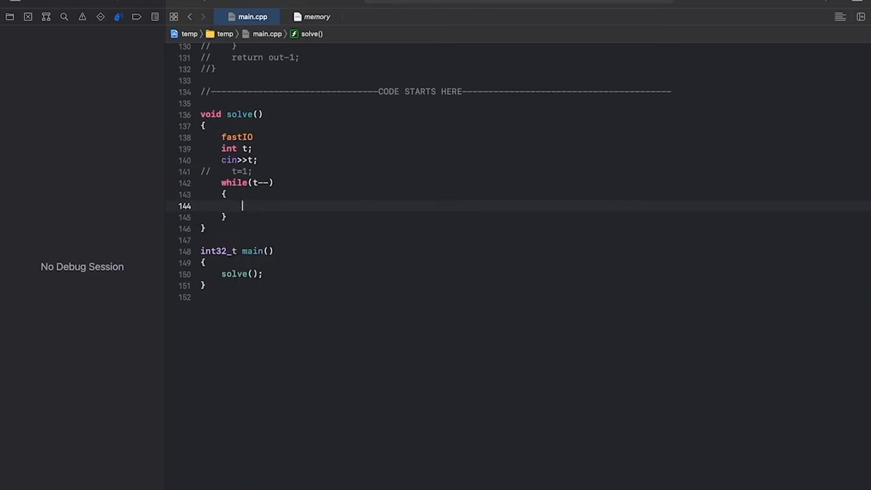
type("int n;")
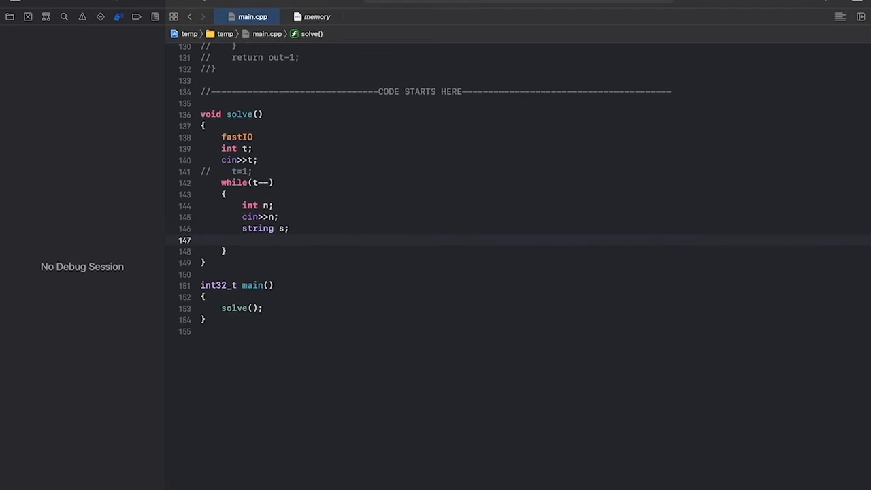
type("cin>>s;")
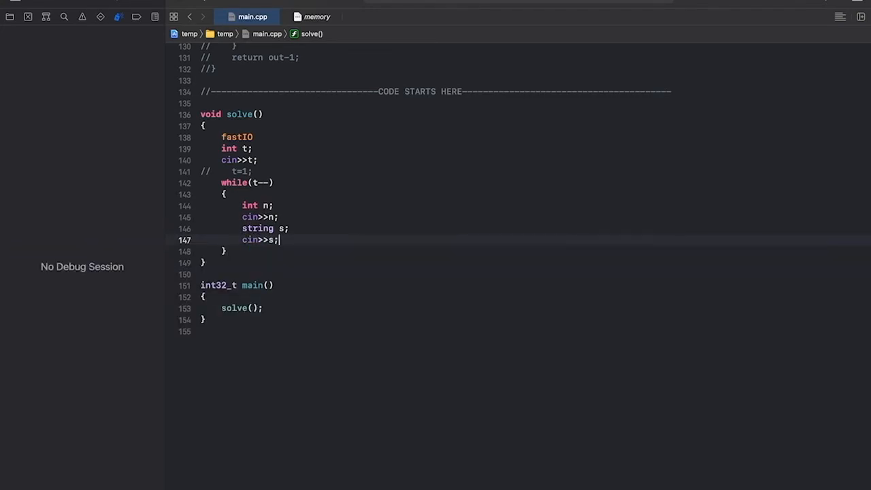
type("string s1=s;")
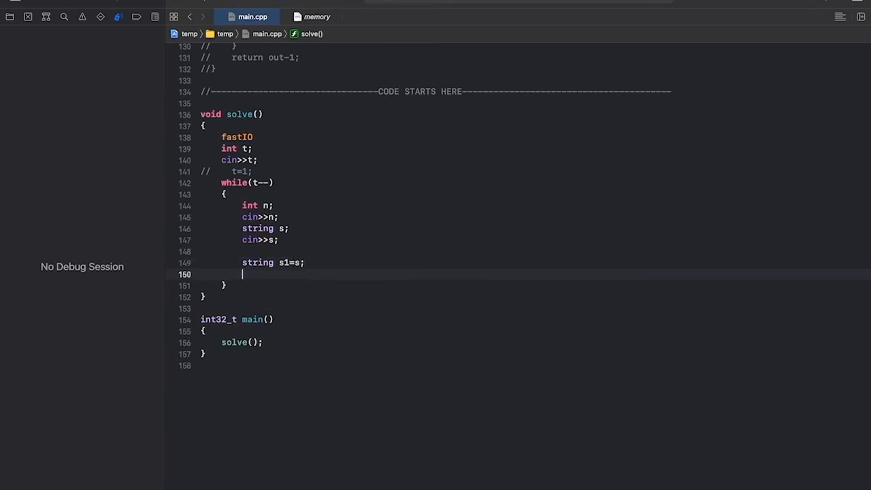
Sort the copy with sort(s1.begin(), s1.end());
type("sort(")
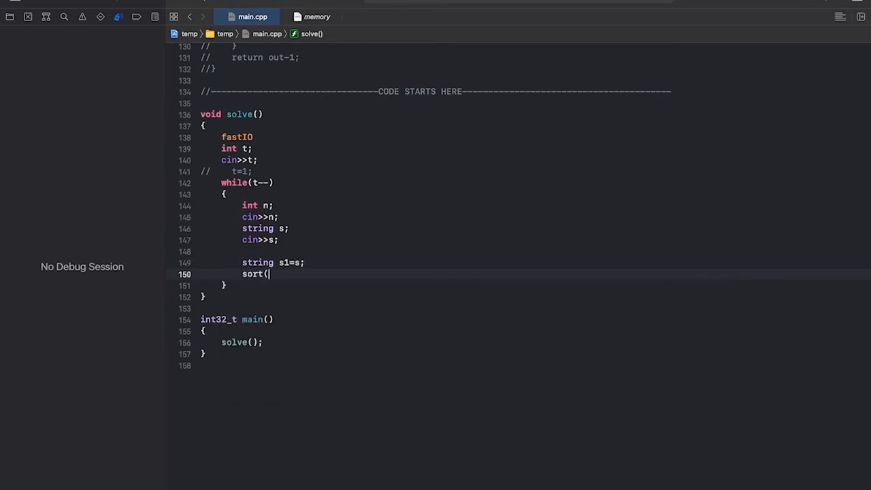
type("s1.")
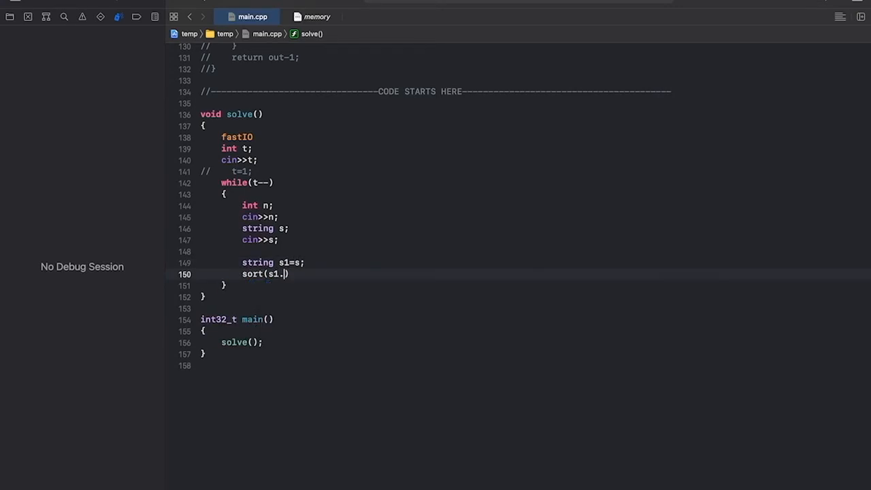
type("b")
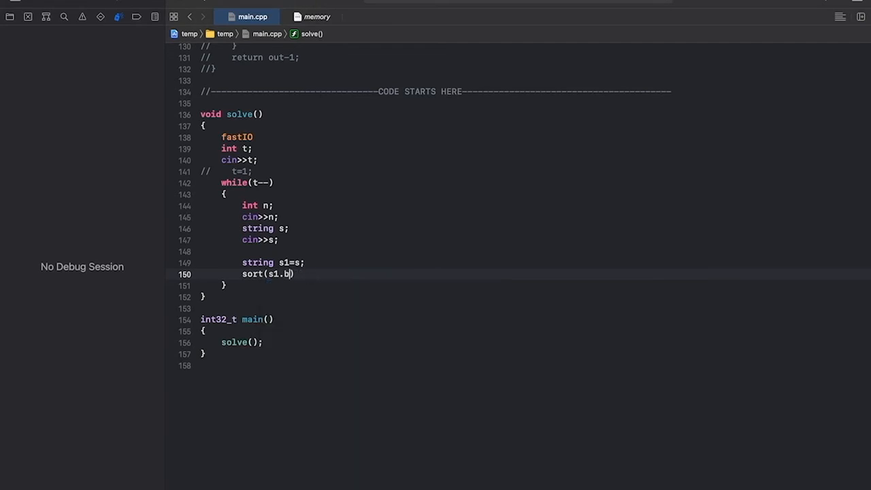
type("egin(),s1/")
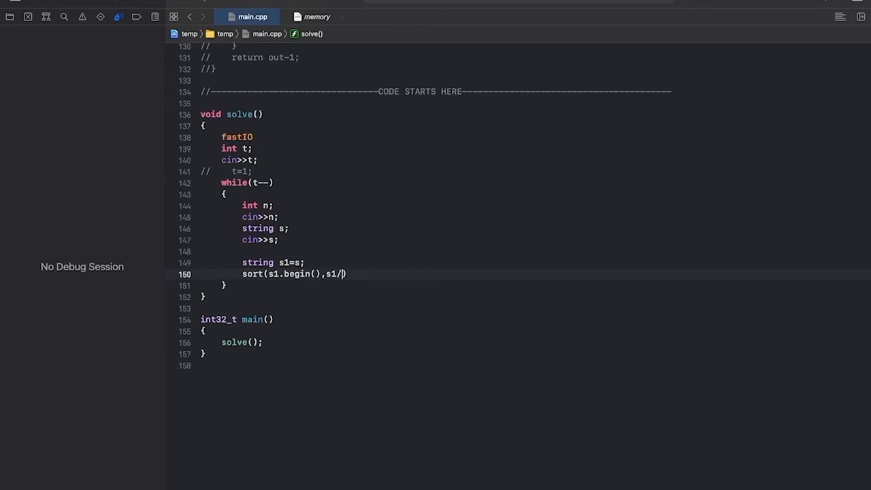
type("end());")
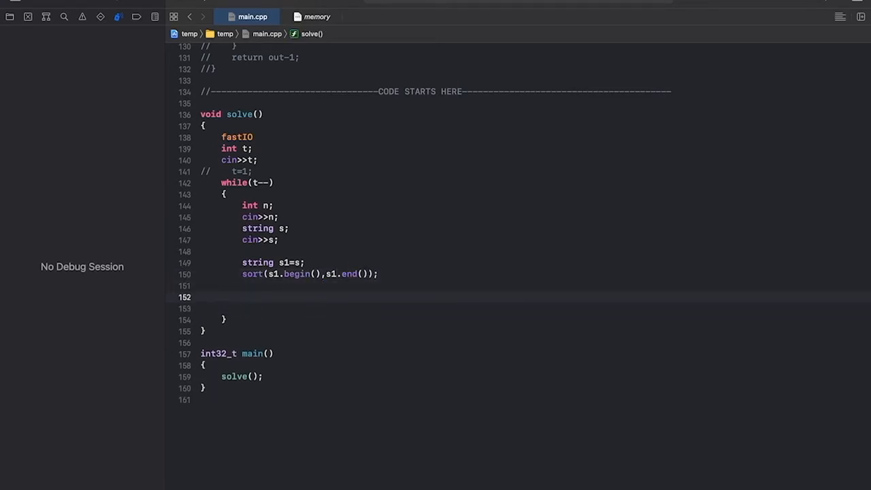
Declare vector<int> v; on the next line
type("v")
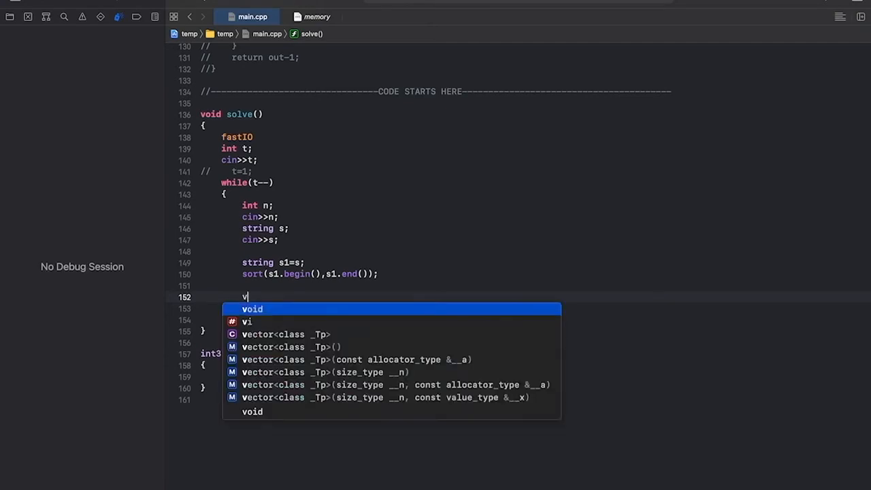
type("ector")
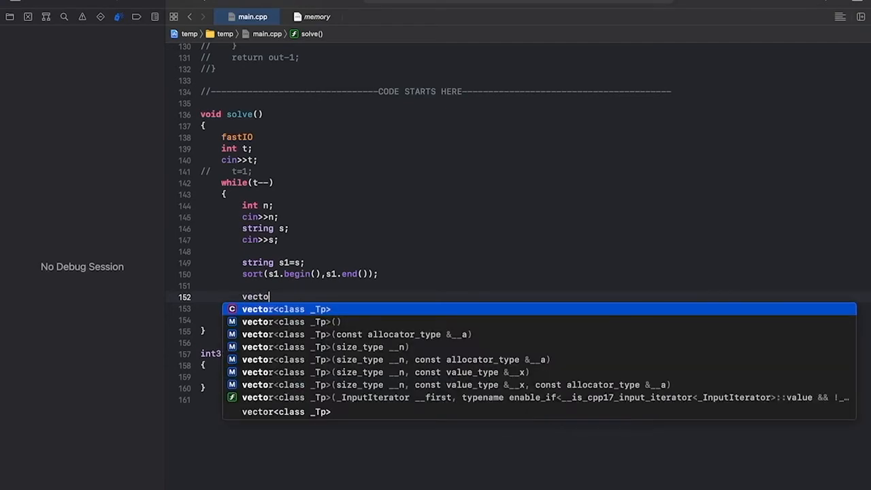
type("<int>")
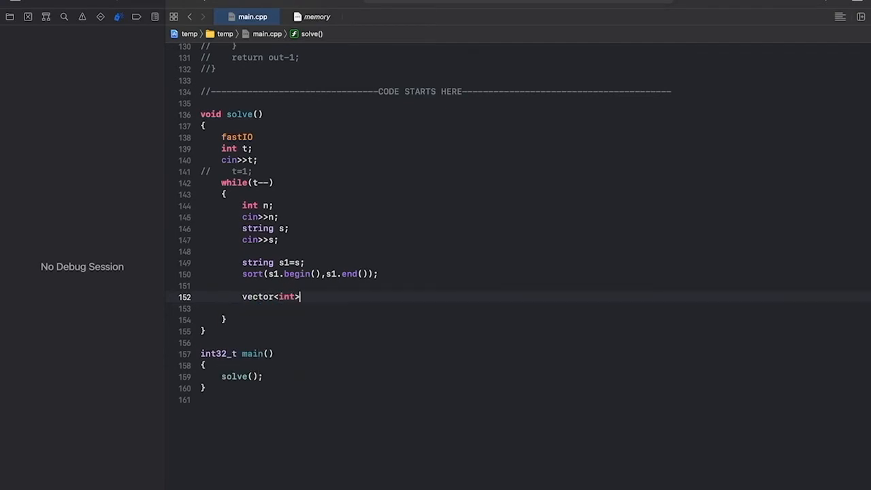
type("v;")
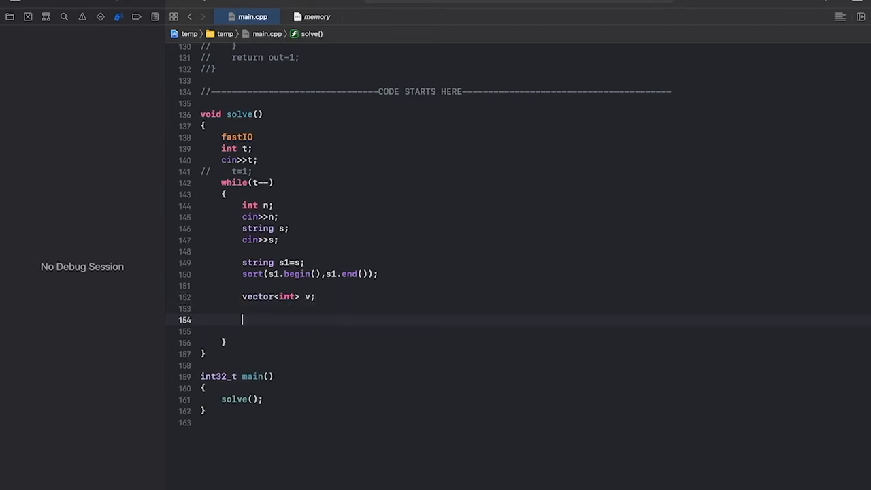
Write for(int i=0;i<n;i++) containing if(s[i]!=s1[i]) v.eb(i+1);
type("for(int i")
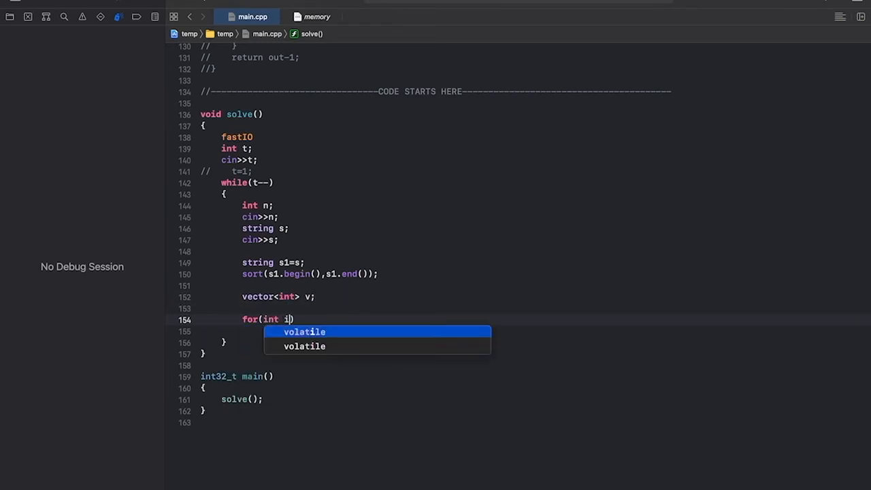
type("=0;i<n;i++")
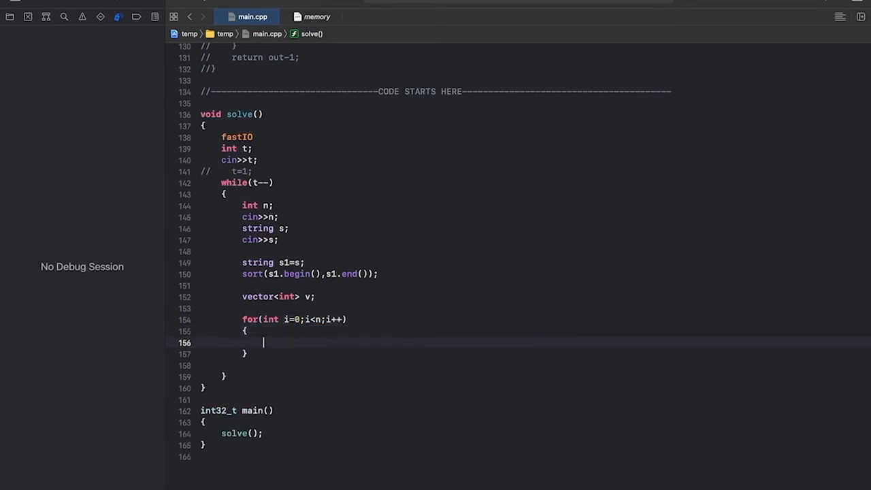
type("if(")
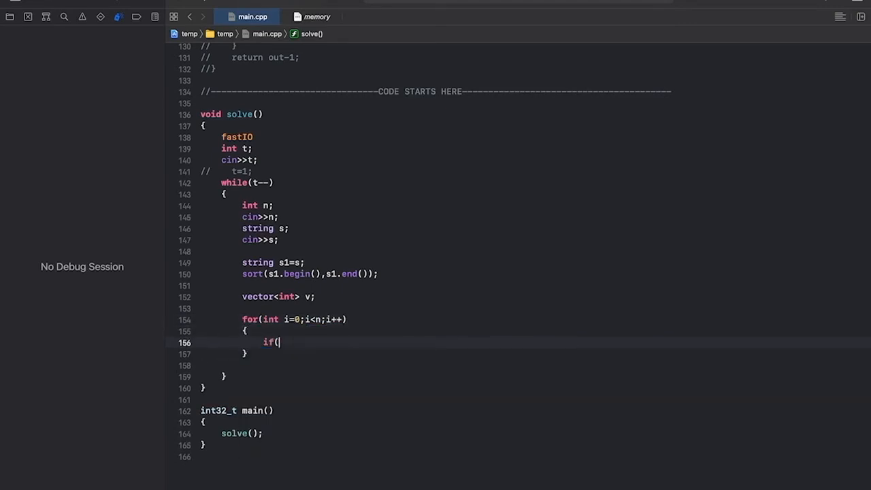
type("s[]")
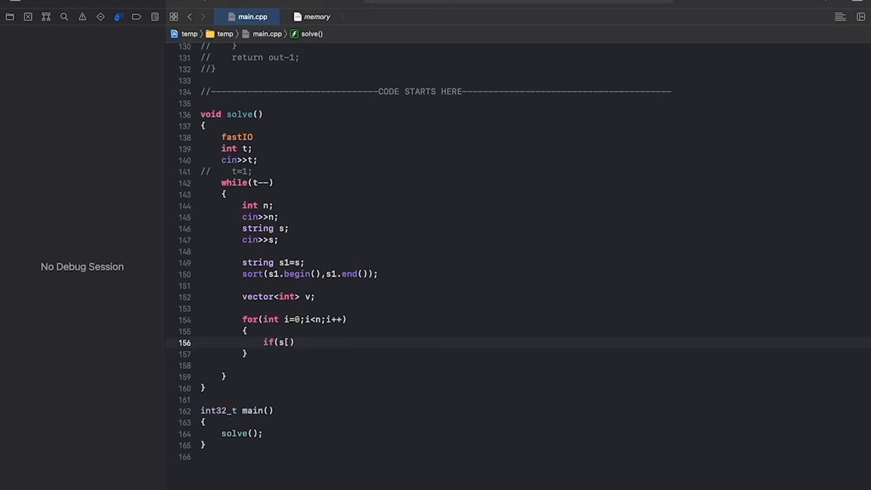
type("i]!=")
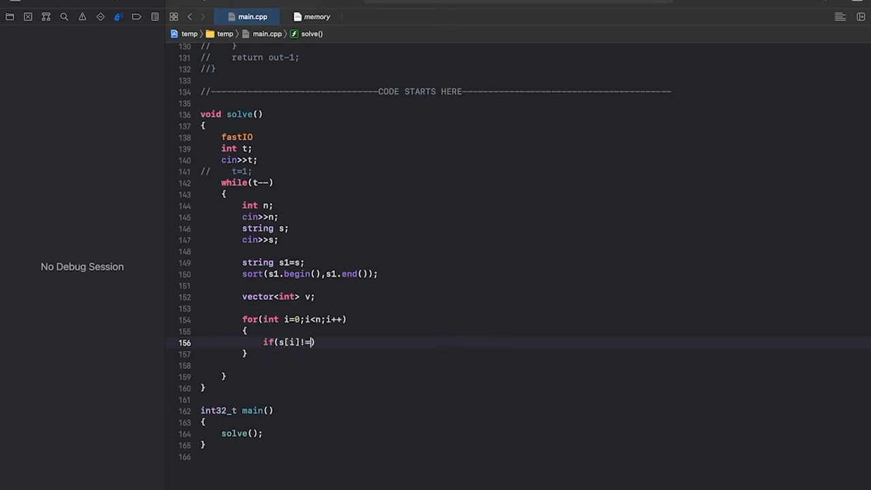
type("s1[i]")
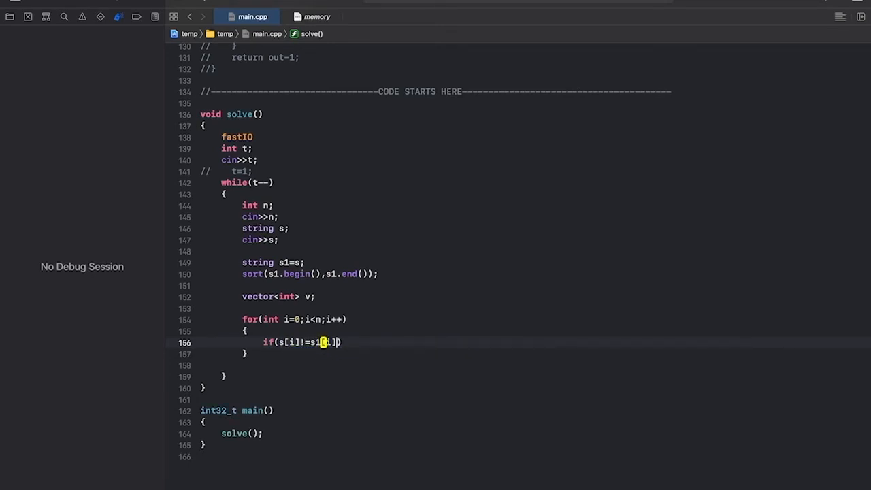
type("v.")
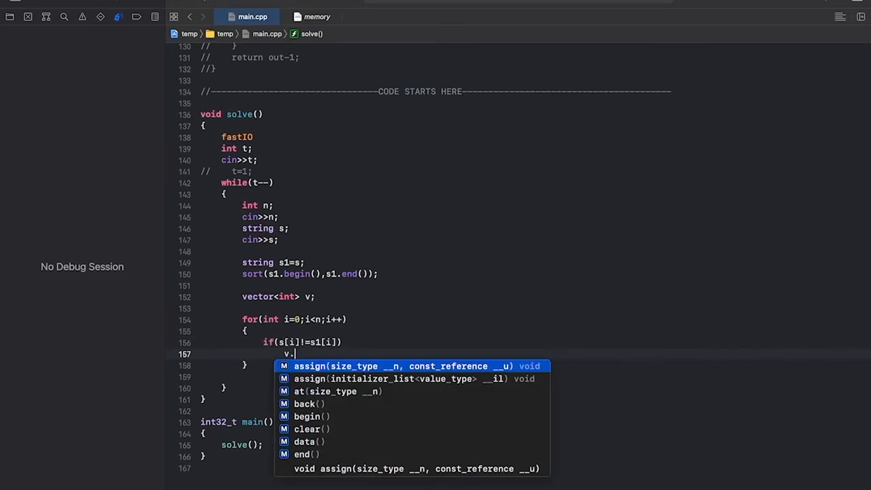
type("eb(i")
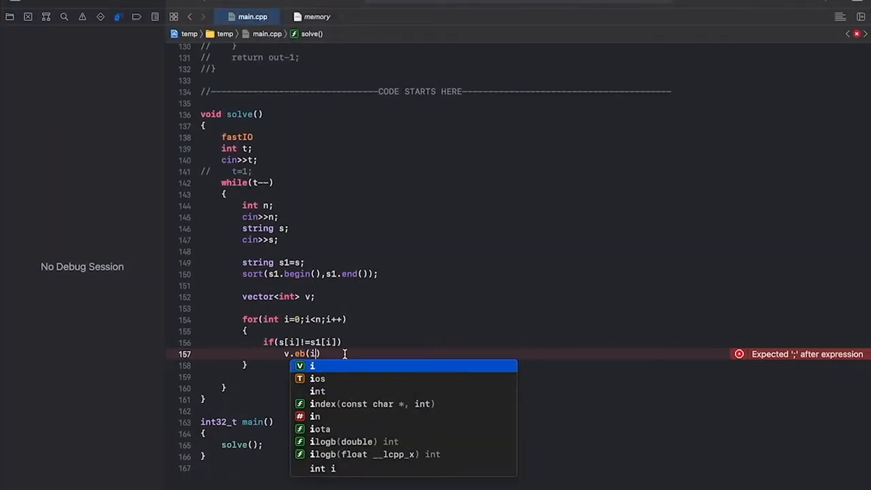
type("+1);")
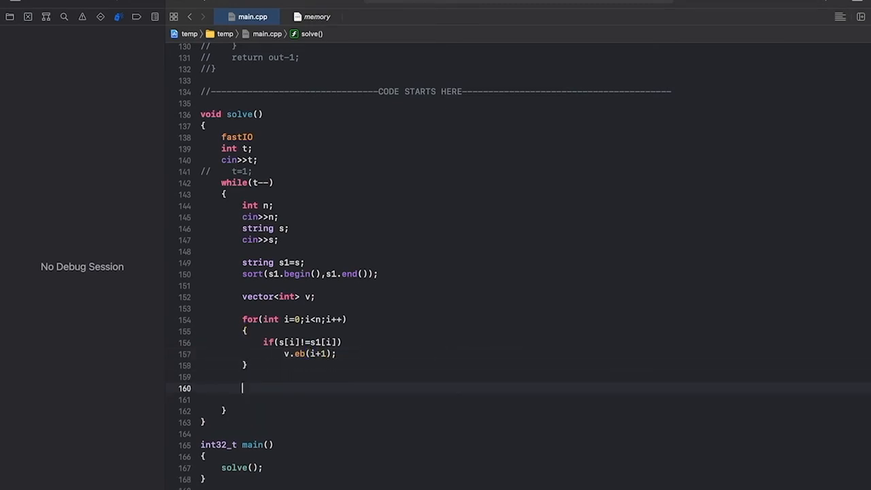
Print 0 when v is empty using if(v.size()==0) cout<<"0\n";
type("if(")
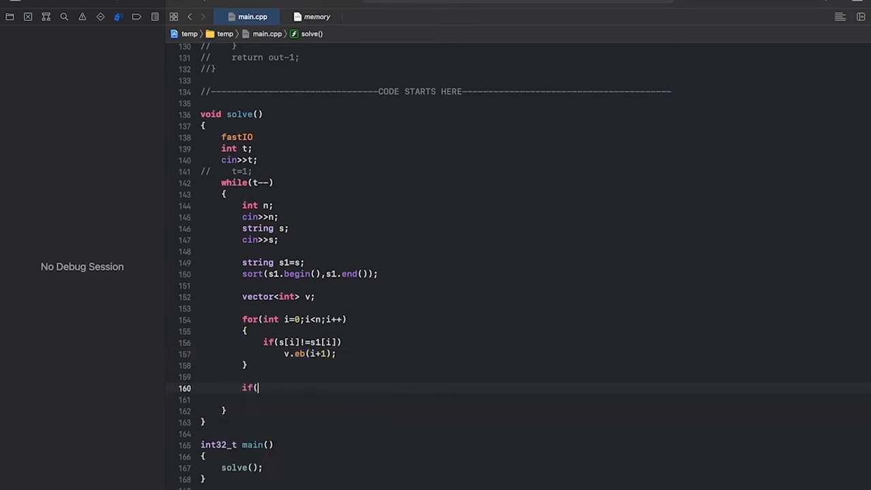
type("v.size(")
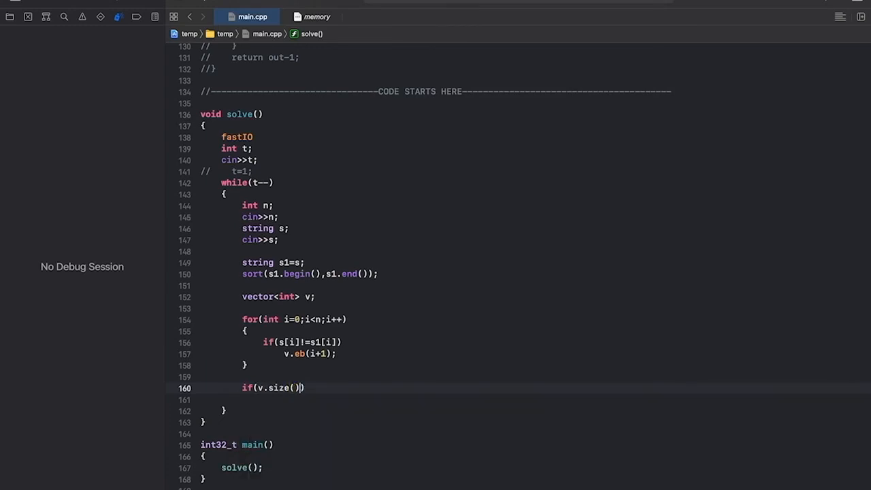
type("==0")
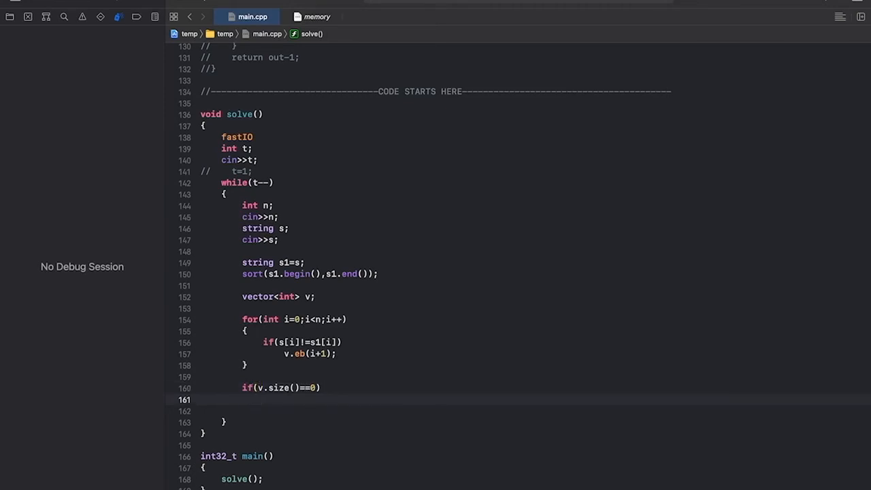
type("cout<<")
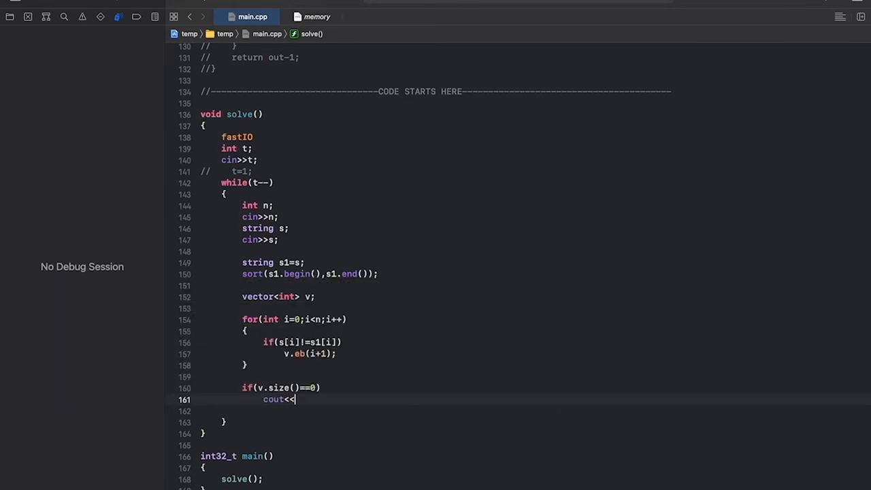
type("\"0\\n\"")
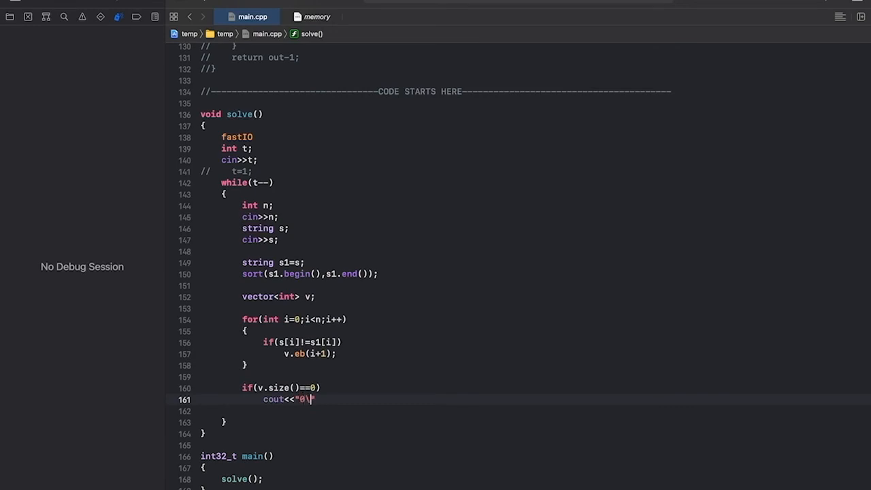
In the else branch, print 1 and v.size(), then loop printing each index i
type("else")
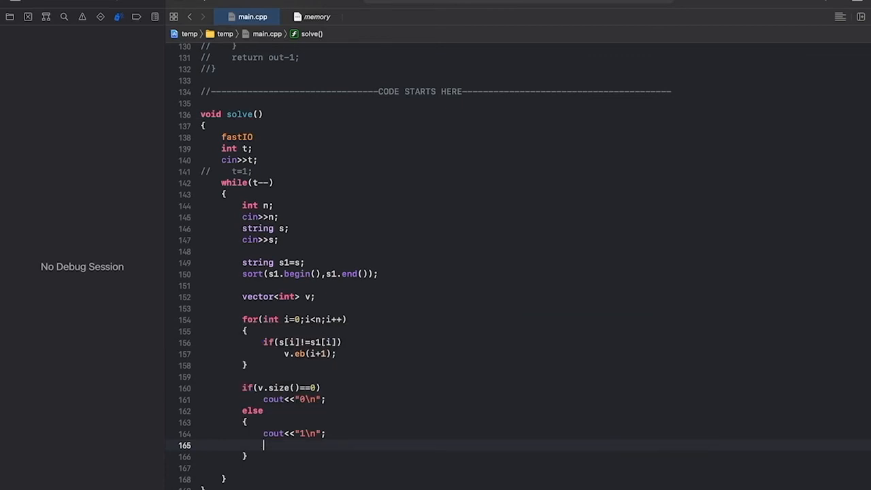
type("cout<<")
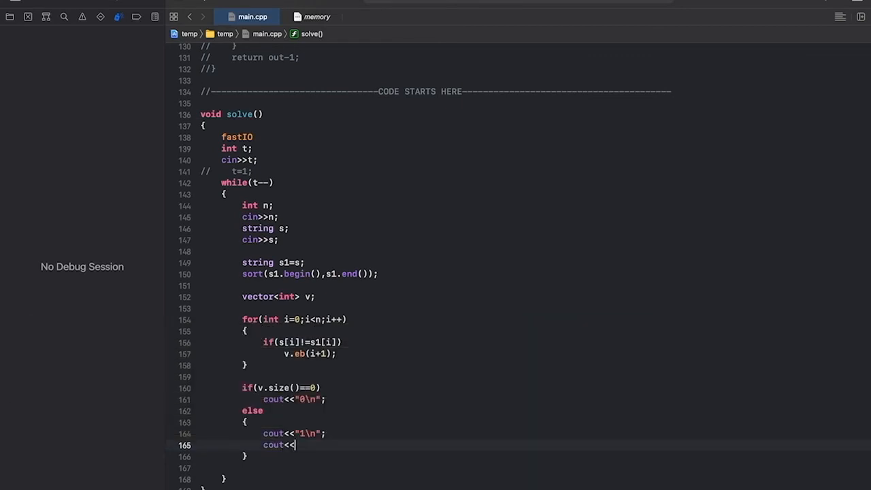
type("v.si")
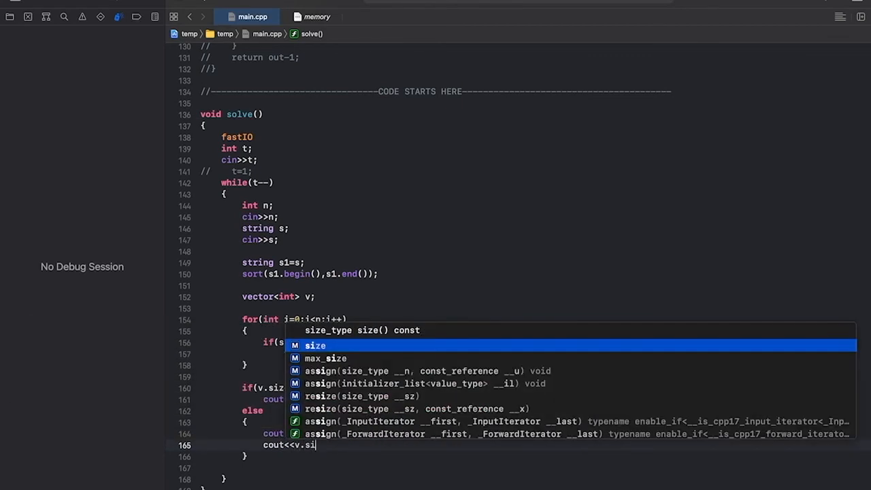
key("Enter")
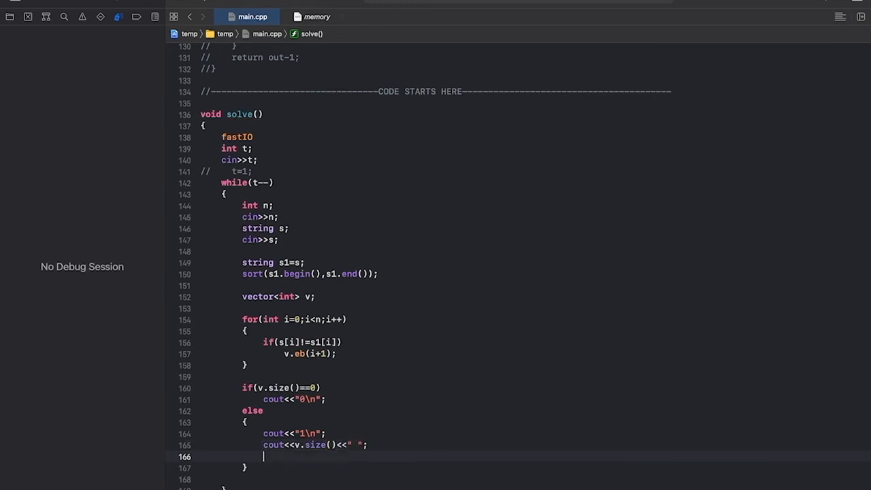
type("for(auto i:v")
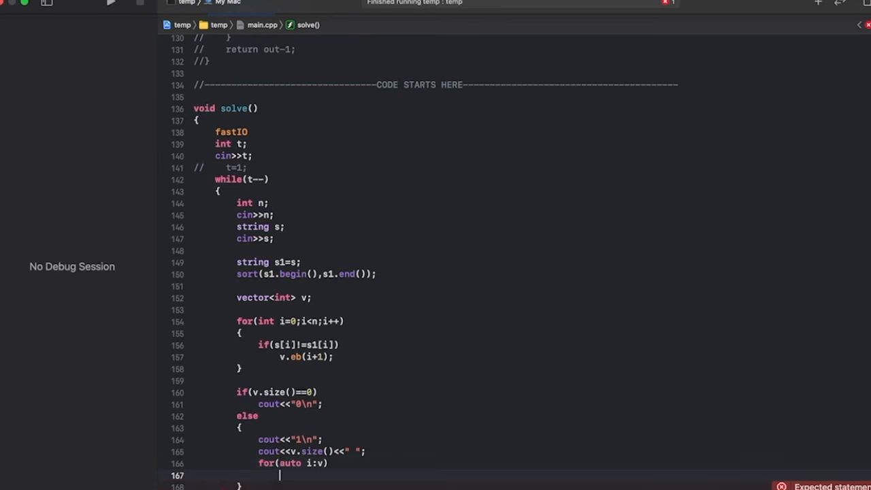
type("cout<<i")
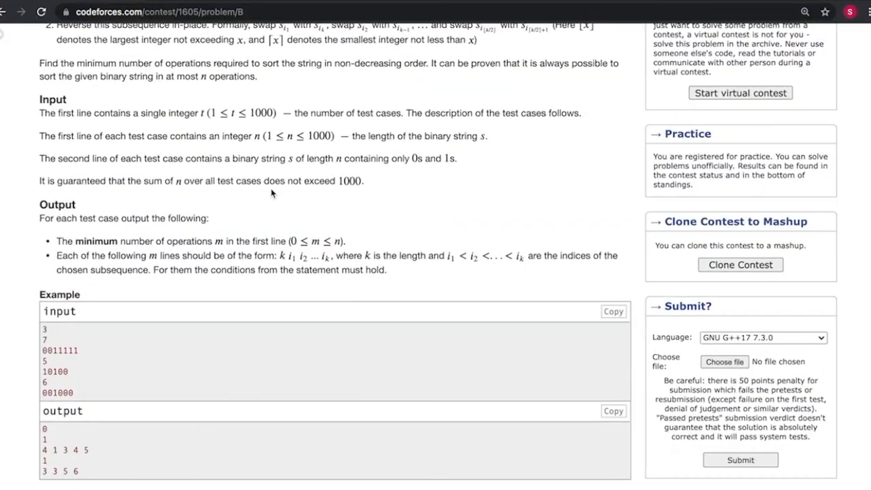
Select the last Reverse Sort sample test, then pick Choose file in the Submit panel
left_click_drag(45, 329, 79, 353)
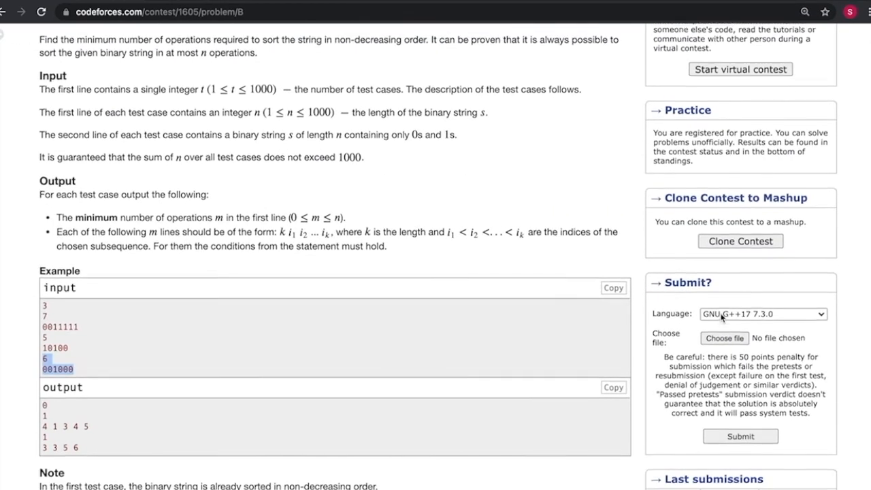
left_click(723, 338)
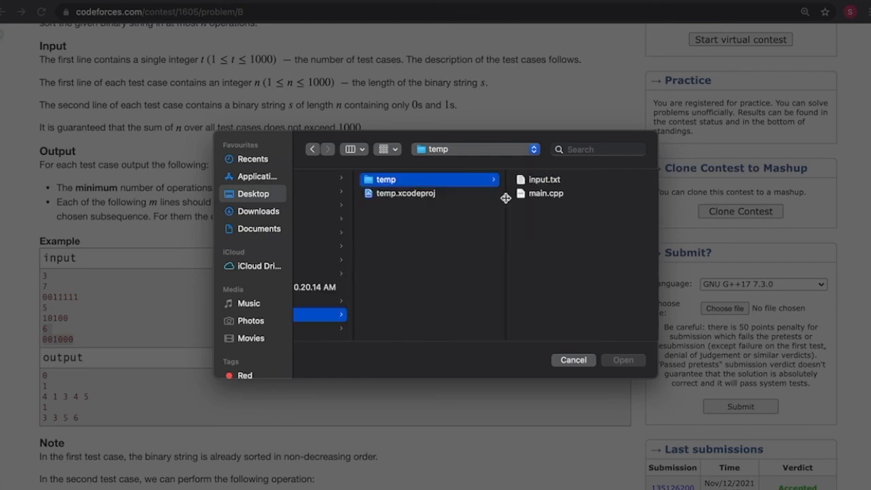
Attach main.cpp from the temp folder and submit it as the Reverse Sort solution
left_click(740, 406)
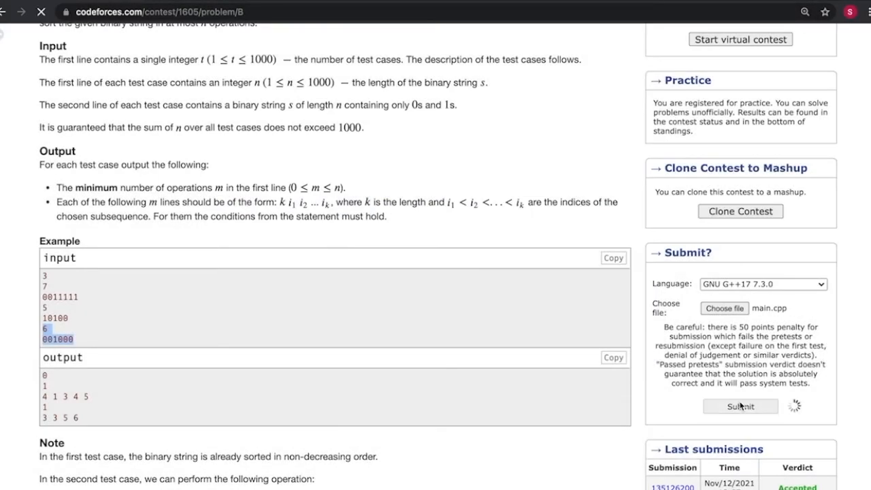
scroll("up", 3)
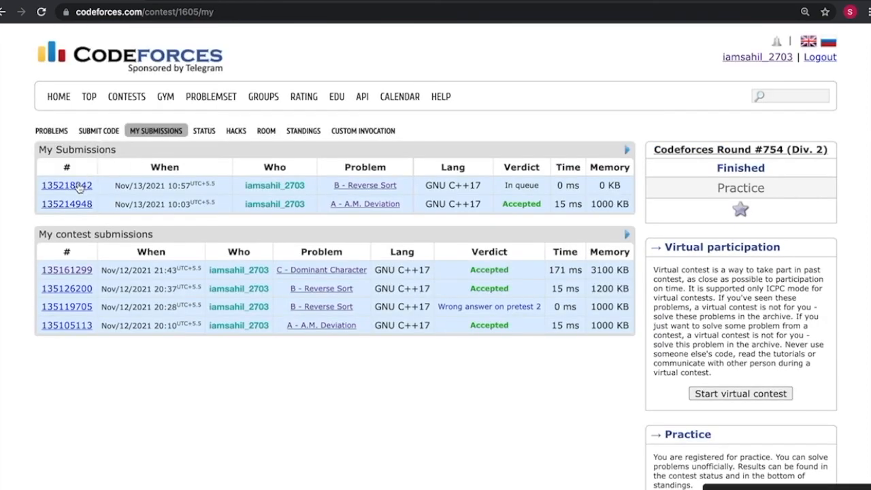
Open the newest submission's source code and scroll to its Accepted judgement protocol
left_click(66, 185)
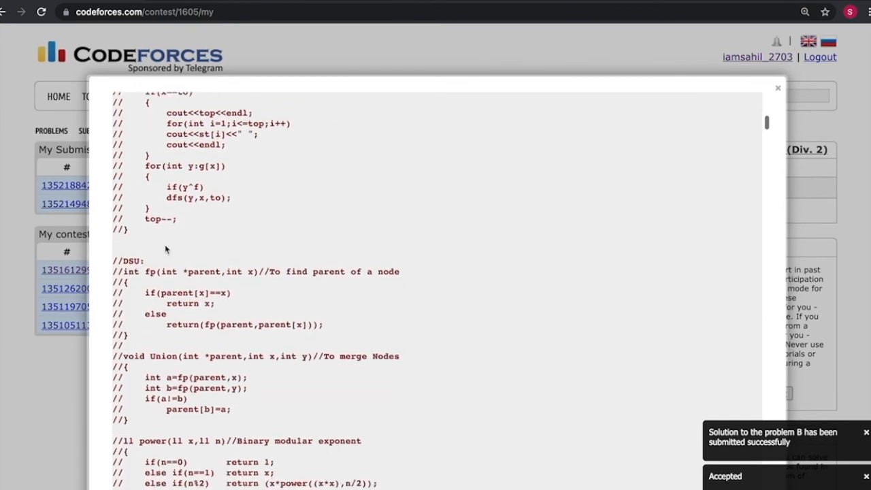
scroll("down", 3)
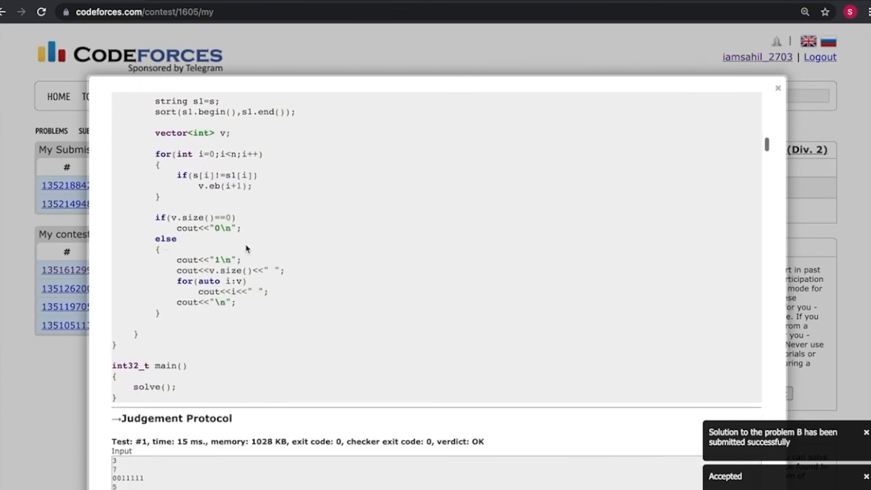